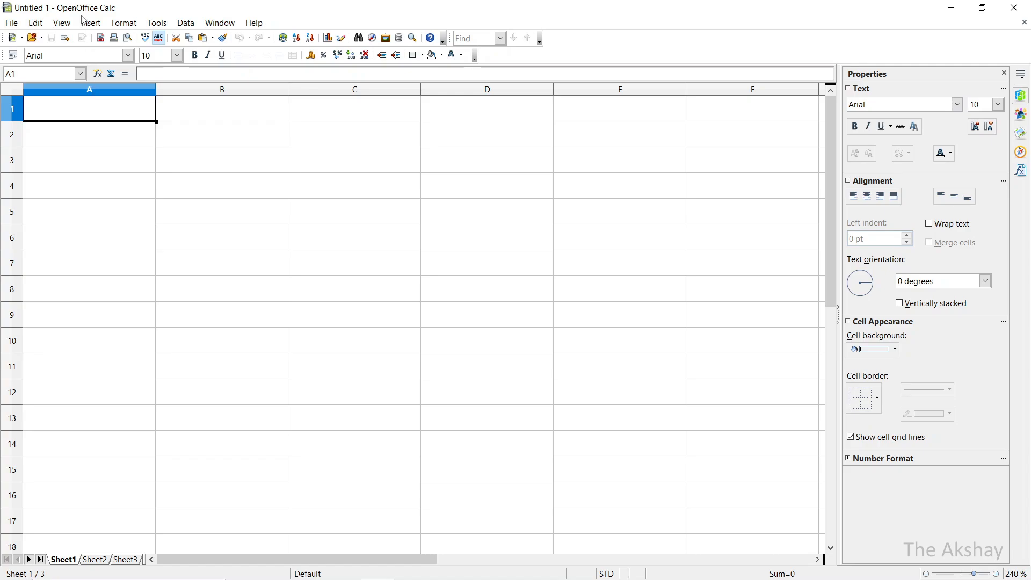
{"action": "mouse_move", "coordinate": [35, 21]}
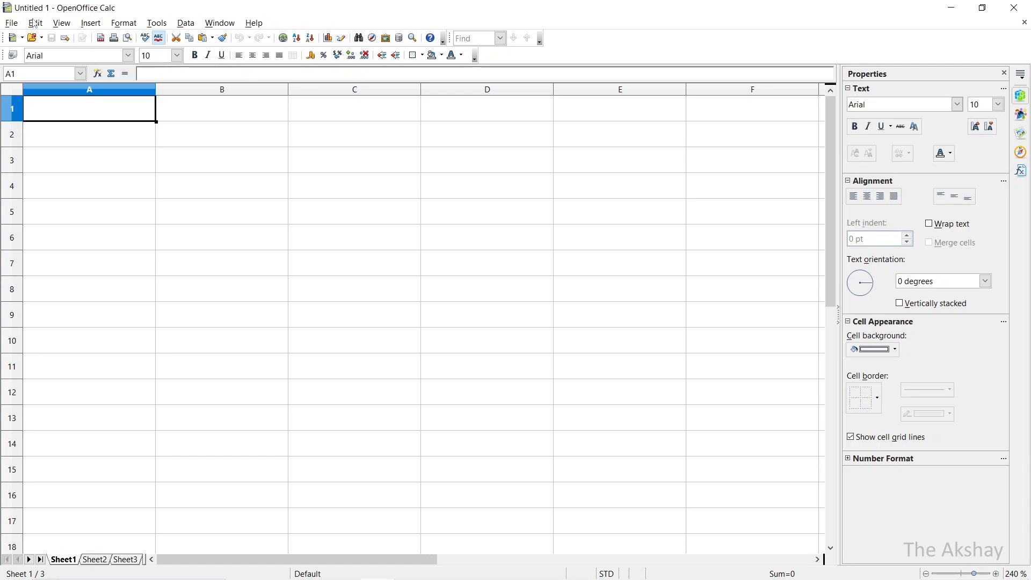
Save the workbook as 'The Akshay' in ODF Spreadsheet (.ods) format in the Music folder.
{"action": "left_click", "coordinate": [35, 23]}
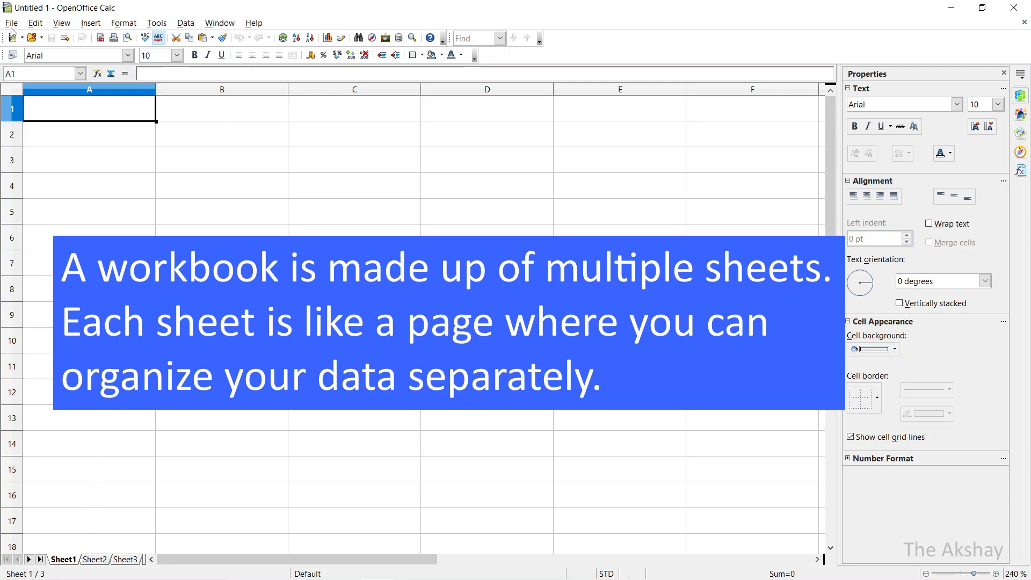
{"action": "left_click", "coordinate": [11, 23]}
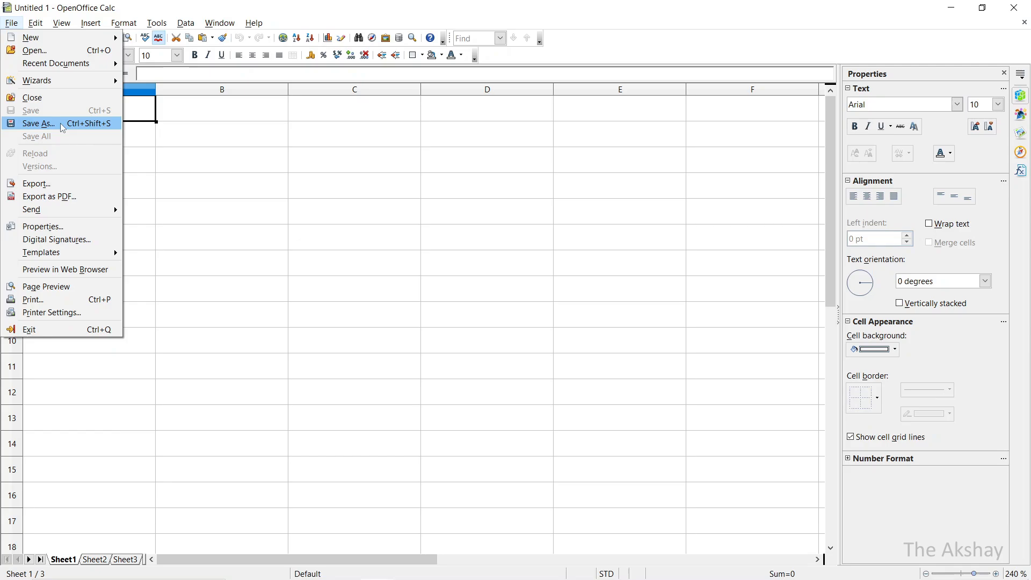
{"action": "left_click", "coordinate": [39, 123]}
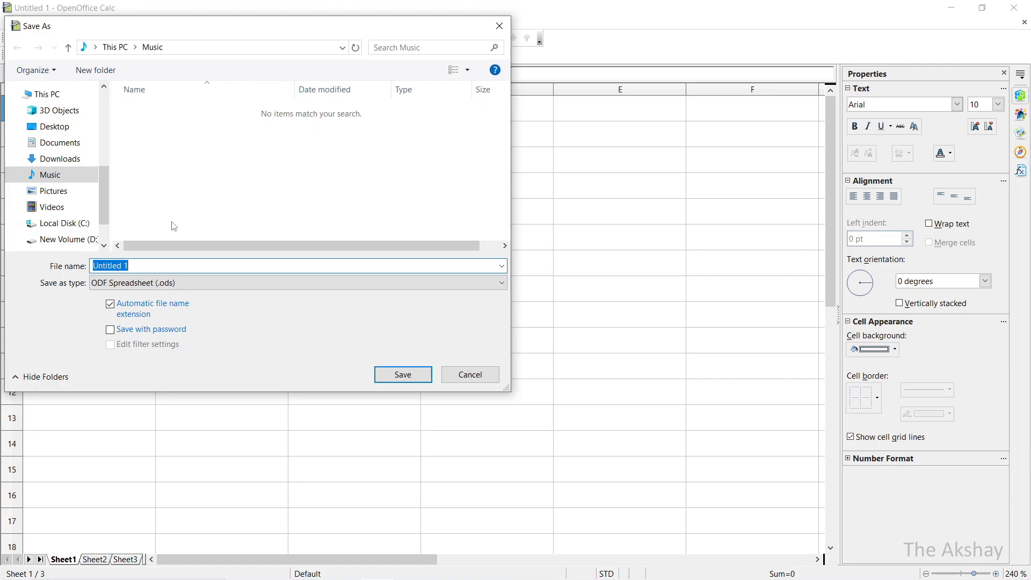
{"action": "type", "text": "The Akshay"}
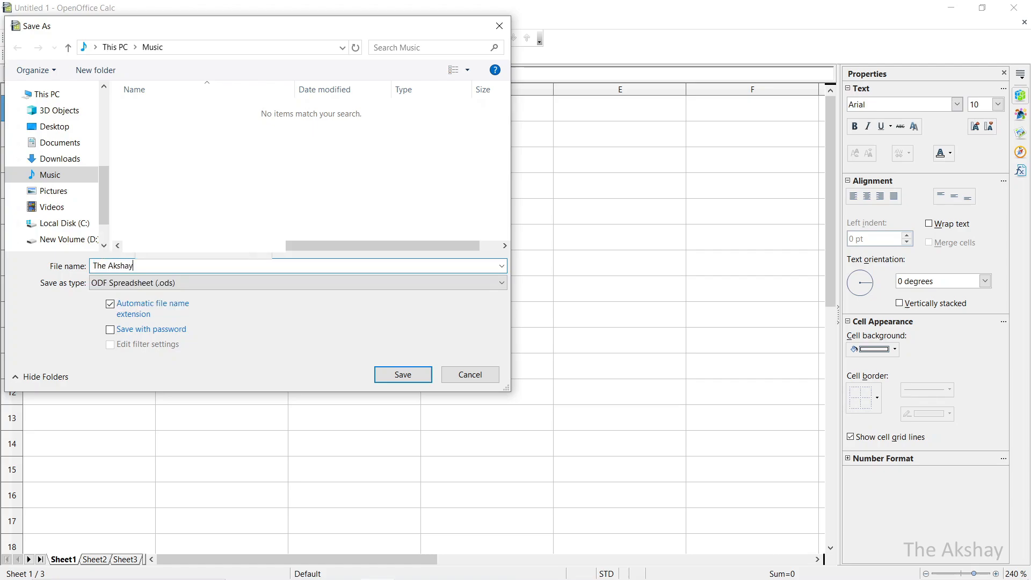
{"action": "left_click", "coordinate": [297, 283]}
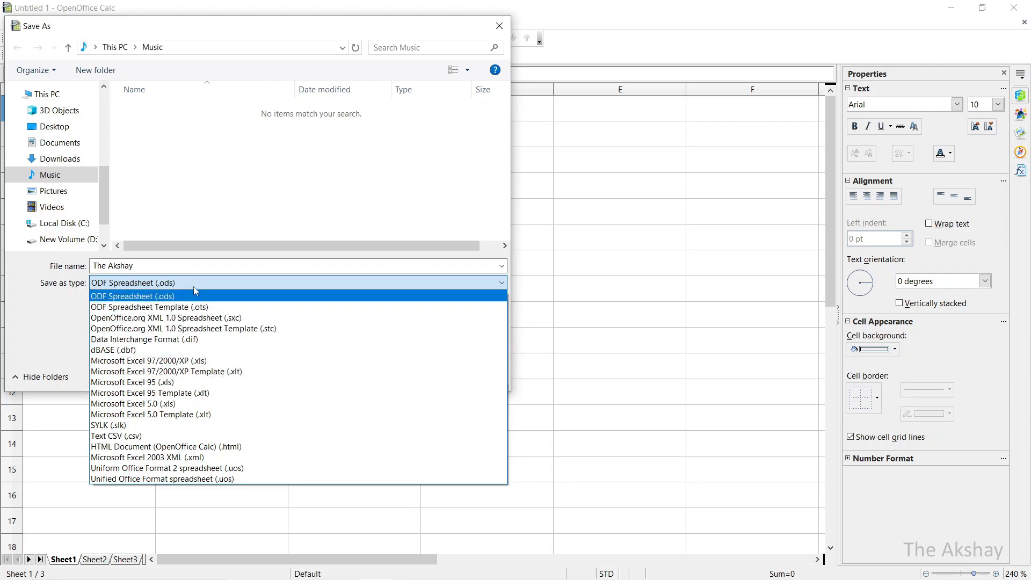
{"action": "left_click", "coordinate": [132, 296]}
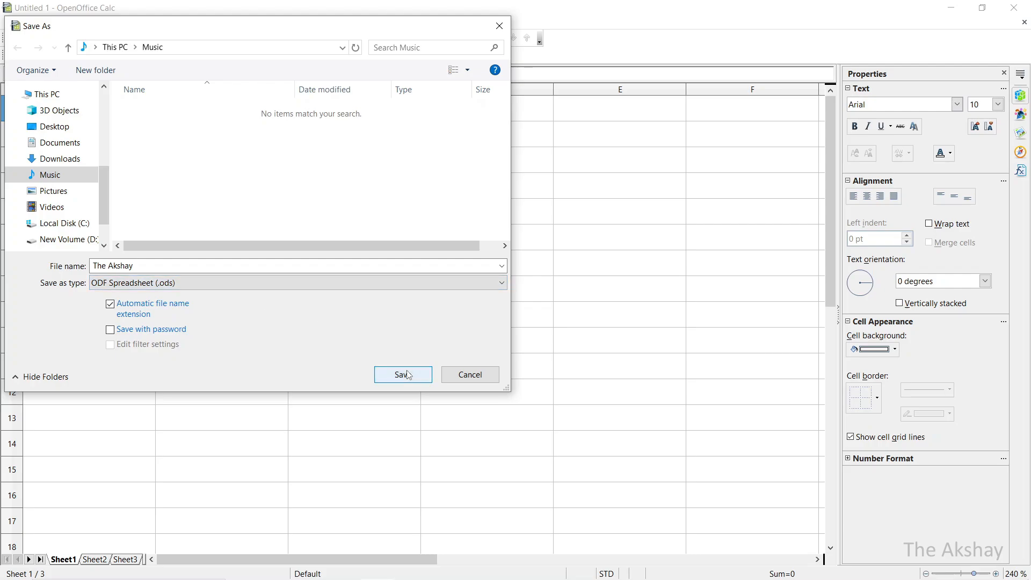
{"action": "left_click", "coordinate": [402, 375]}
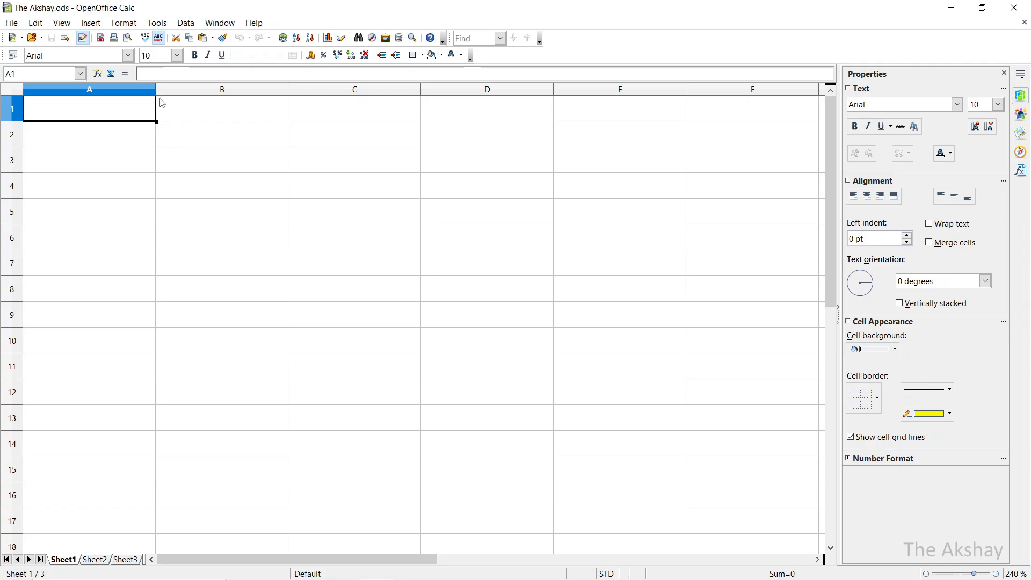
{"action": "mouse_move", "coordinate": [175, 111]}
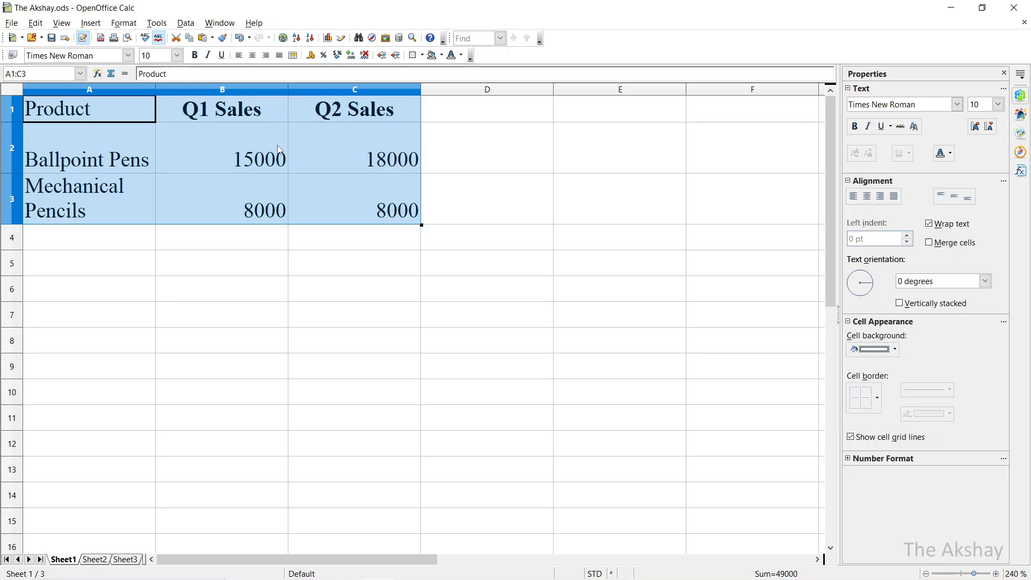
Select parts of the Q2 Sales column, then select the whole sales table A1:C3.
{"action": "left_click", "coordinate": [354, 263]}
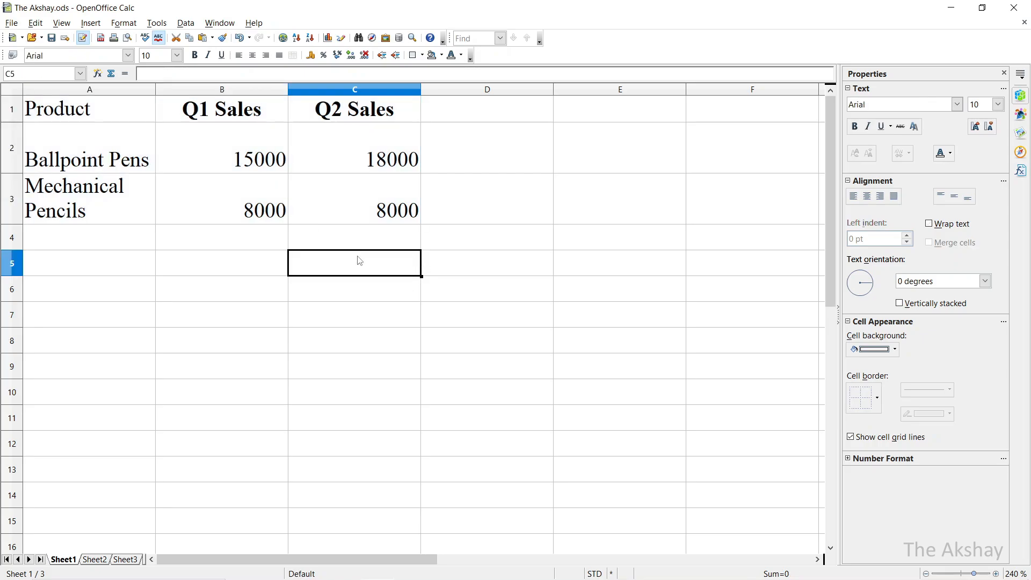
{"action": "mouse_move", "coordinate": [77, 91]}
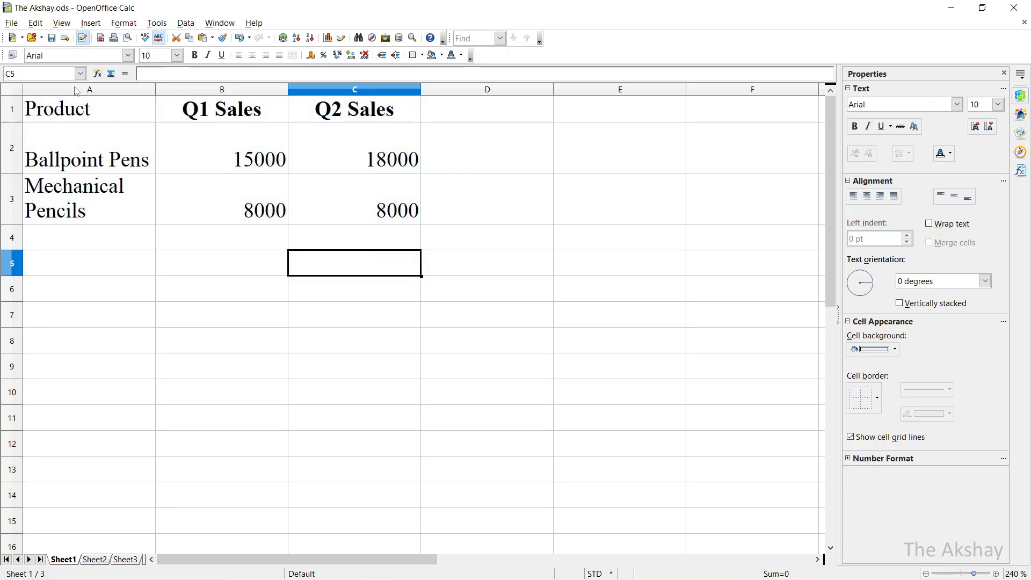
{"action": "left_click", "coordinate": [355, 89]}
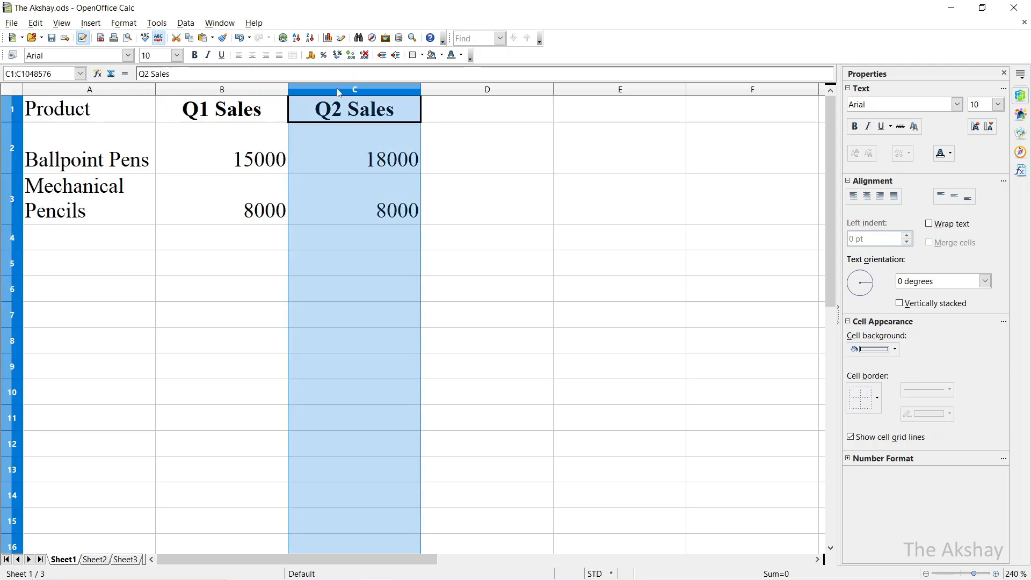
{"action": "left_click", "coordinate": [221, 238]}
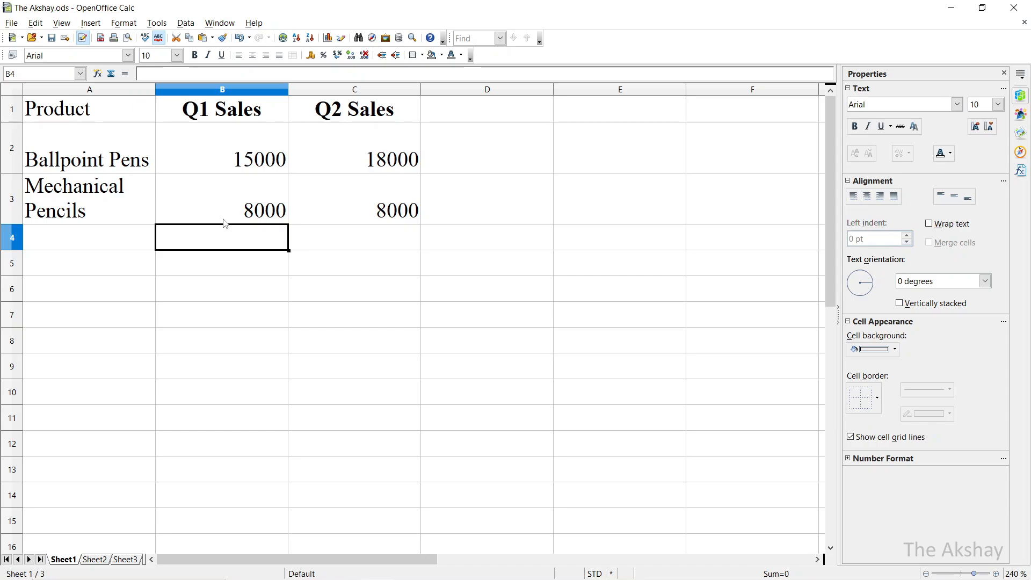
{"action": "left_click", "coordinate": [355, 263]}
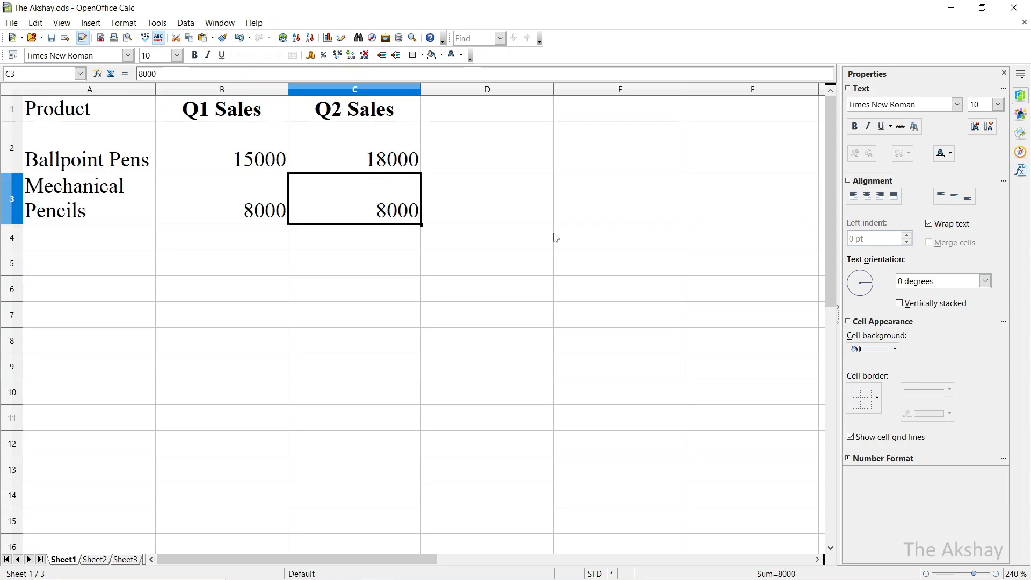
{"action": "left_click", "coordinate": [618, 263]}
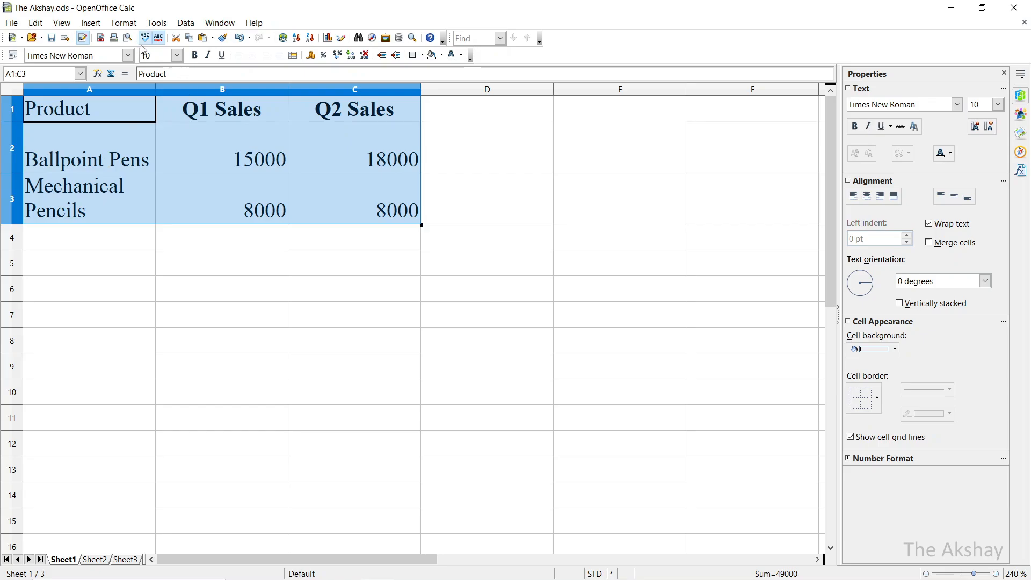
Set the sales table font to Calibri at 12 point.
{"action": "left_click", "coordinate": [129, 56]}
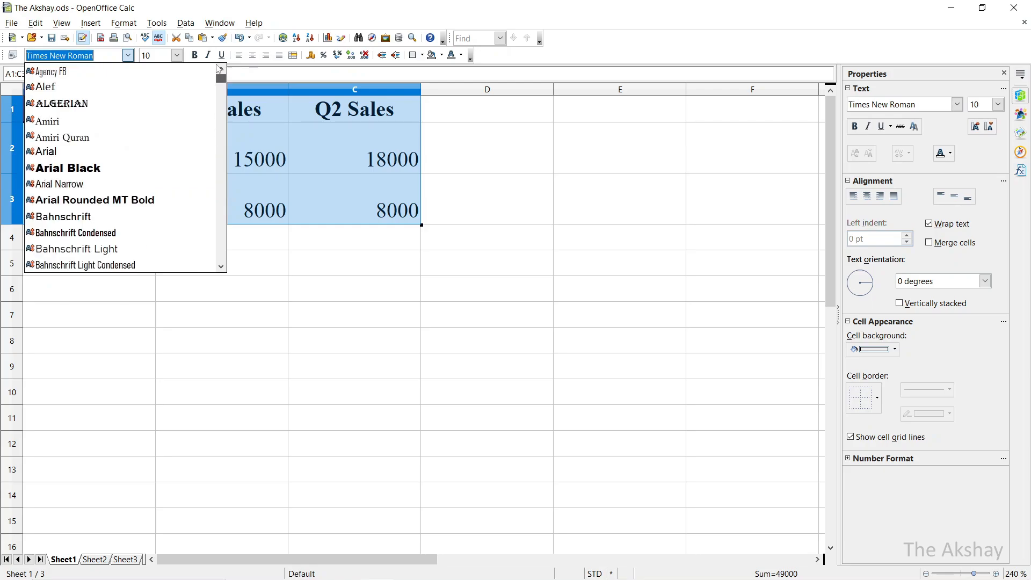
{"action": "mouse_move", "coordinate": [138, 152]}
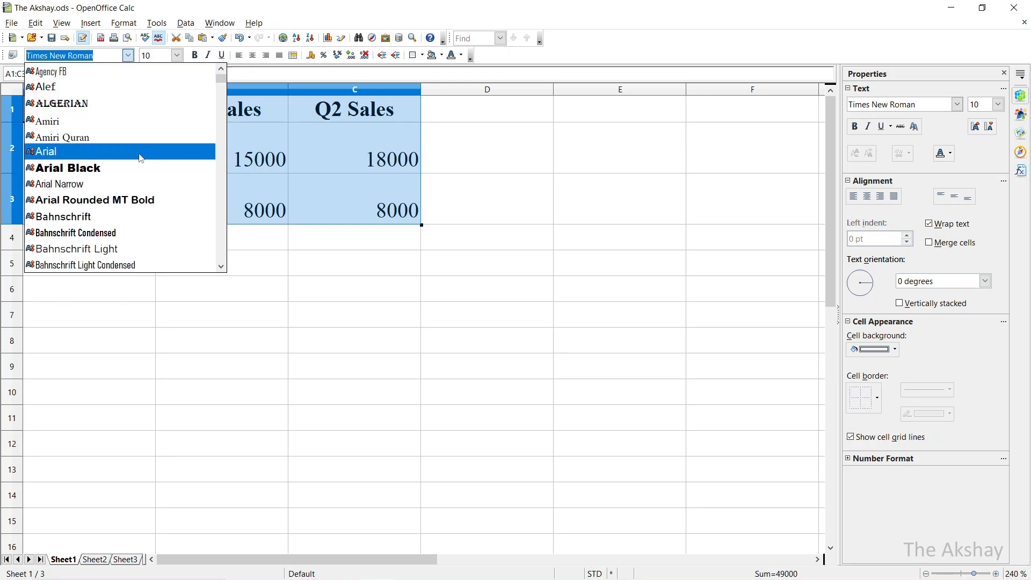
{"action": "scroll", "scroll_direction": "down", "scroll_amount": 3}
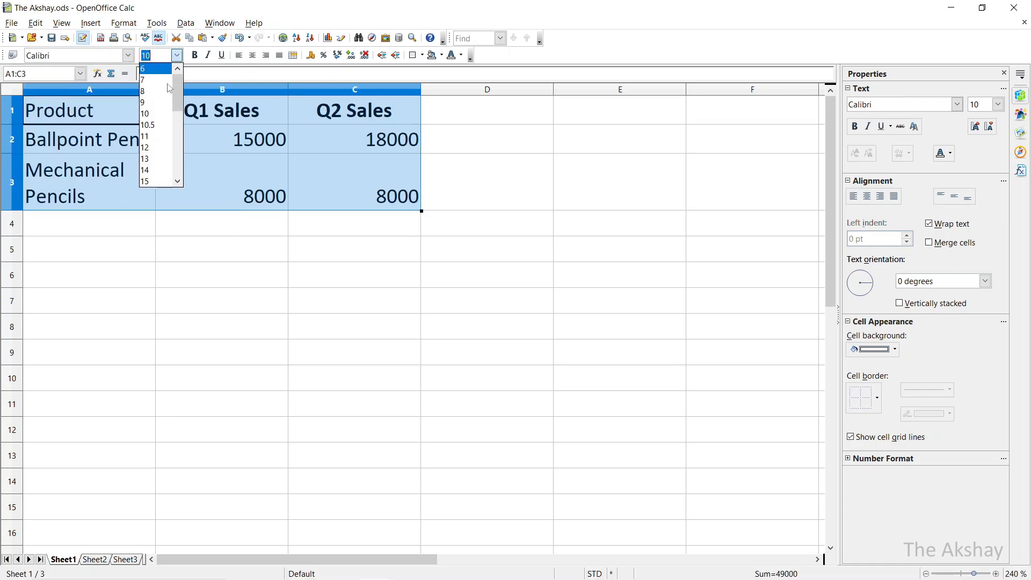
{"action": "left_click", "coordinate": [147, 181]}
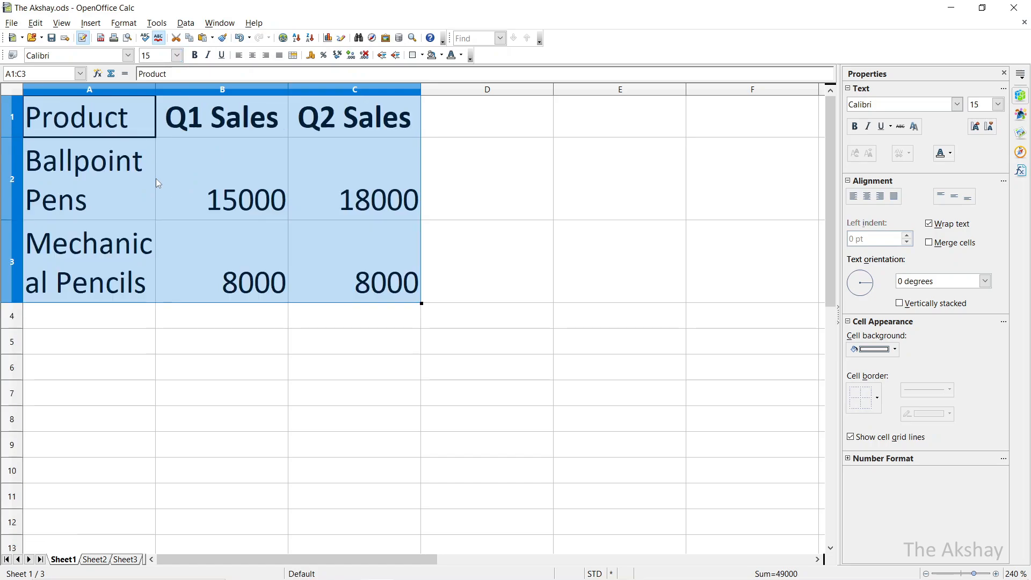
{"action": "left_click", "coordinate": [175, 55]}
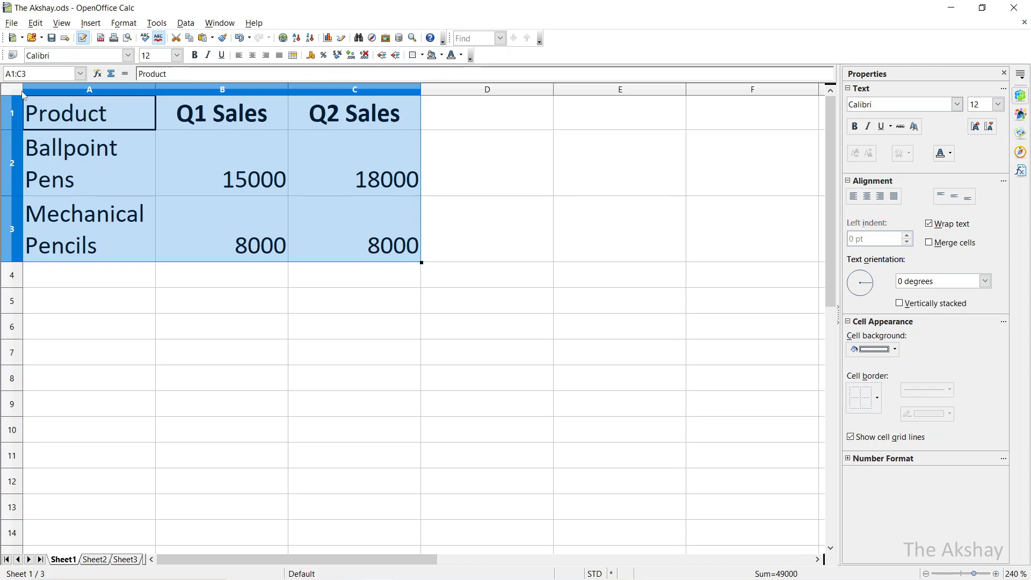
Center the table contents and make the Product heading bold.
{"action": "left_click", "coordinate": [12, 89]}
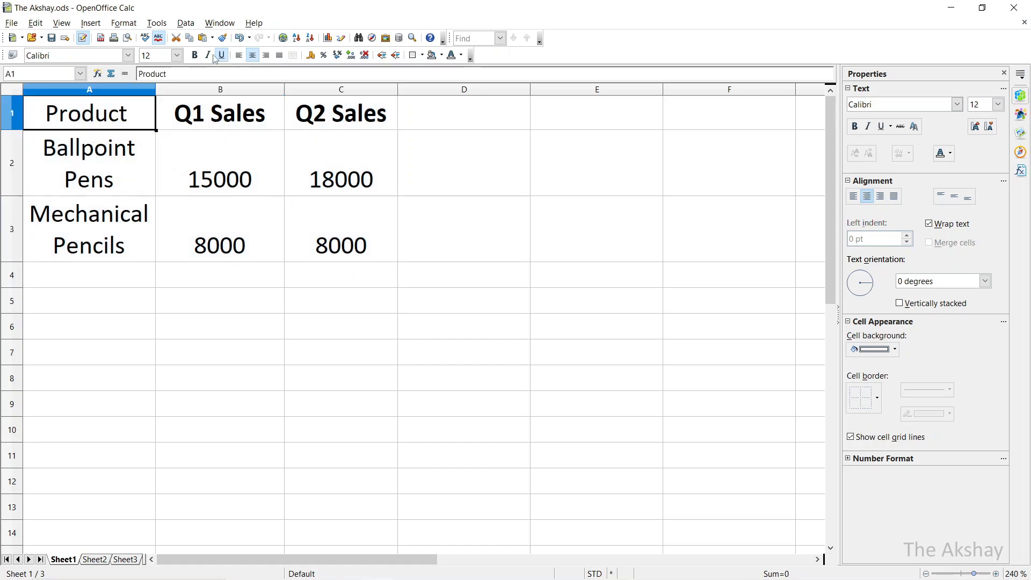
{"action": "left_click", "coordinate": [220, 164]}
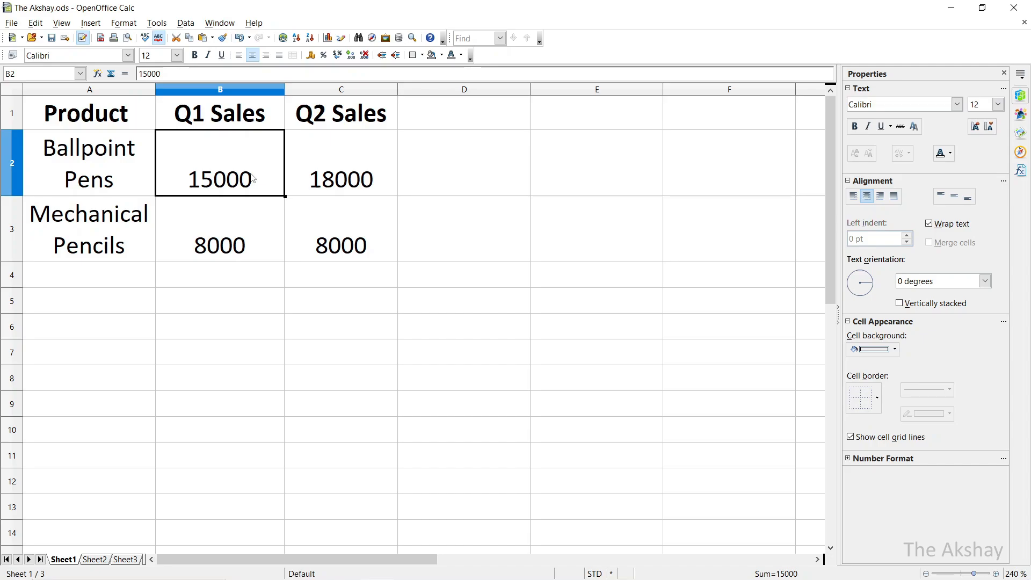
{"action": "left_click", "coordinate": [340, 245]}
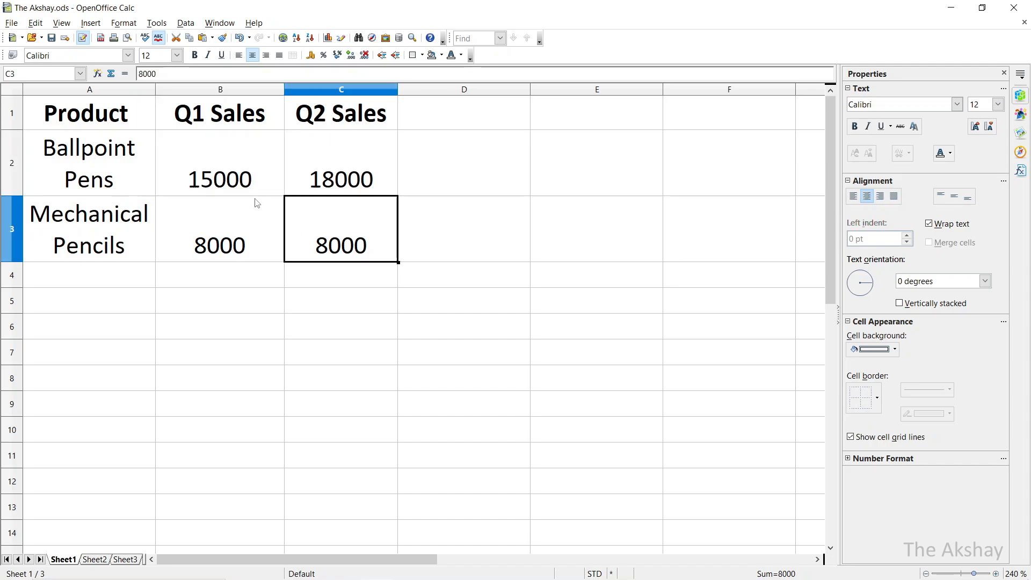
{"action": "mouse_move", "coordinate": [333, 193]}
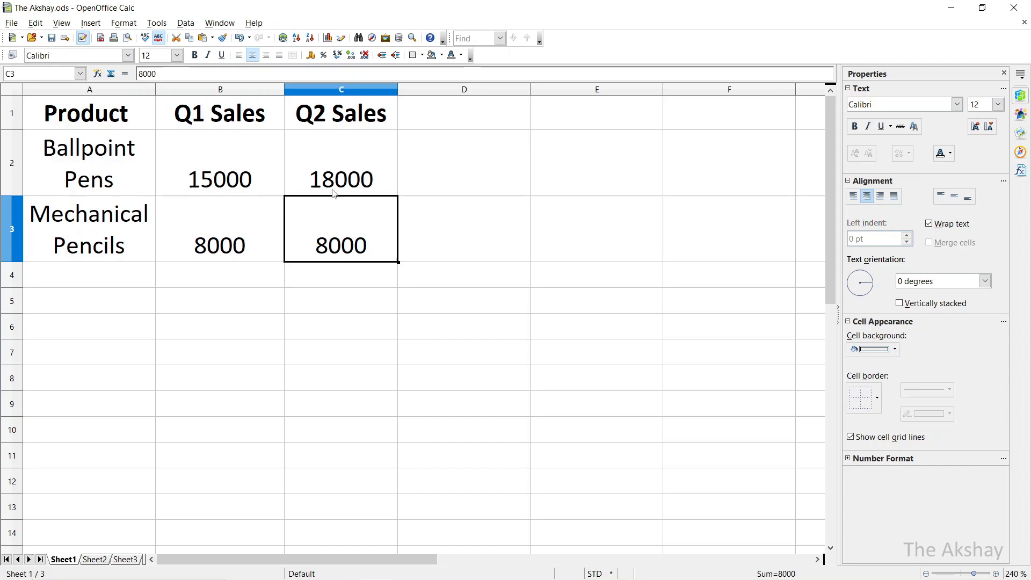
{"action": "mouse_move", "coordinate": [256, 182]}
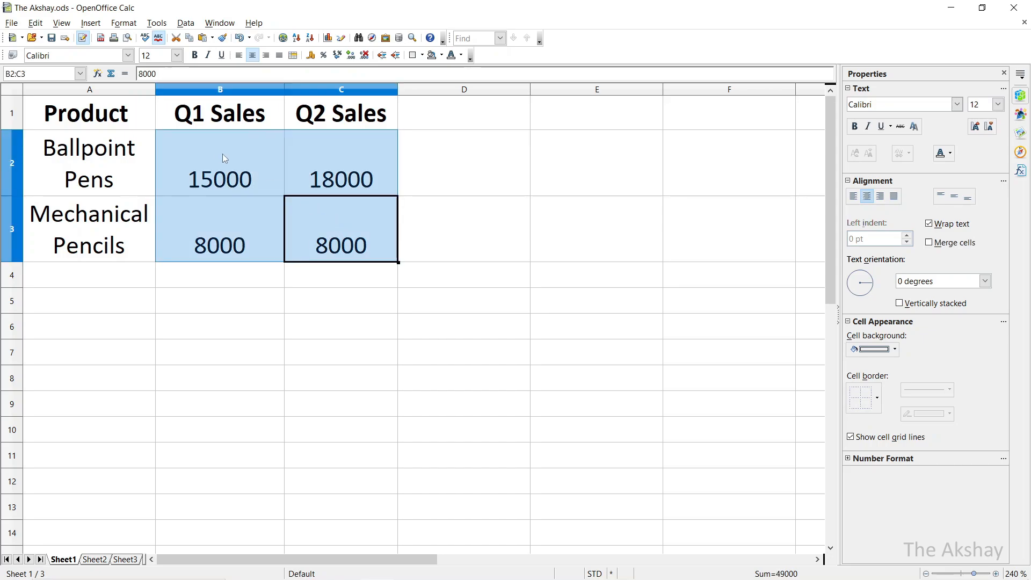
{"action": "mouse_move", "coordinate": [255, 183]}
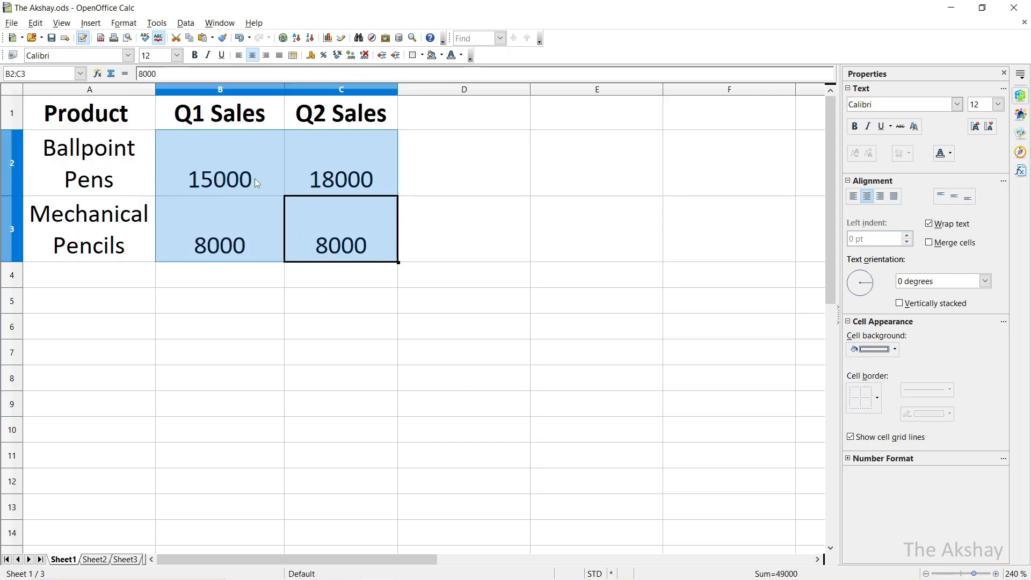
Format the Q1 and Q2 sales as INR Rs. currency and widen columns B and C.
{"action": "left_click", "coordinate": [123, 22]}
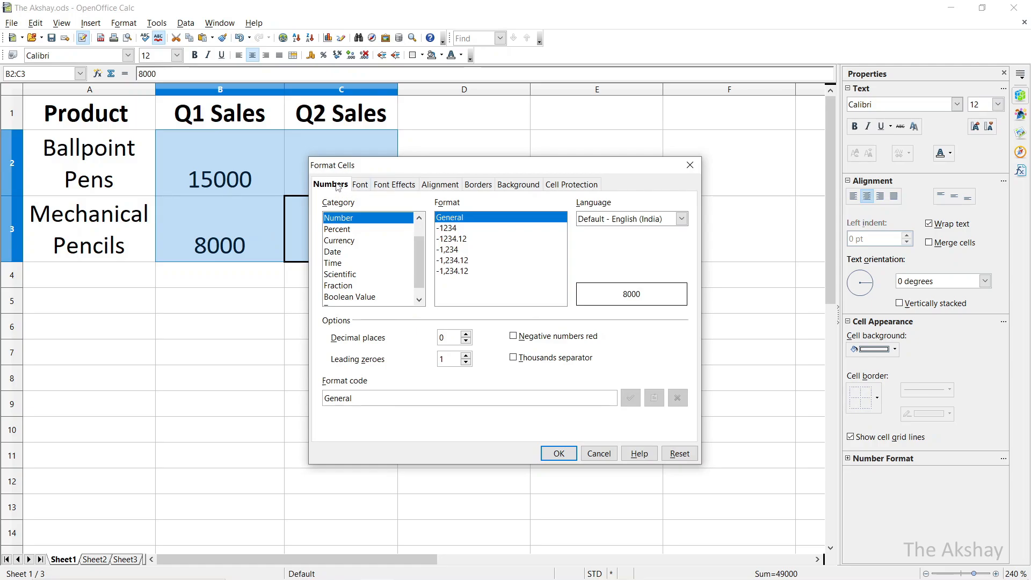
{"action": "left_click", "coordinate": [340, 240]}
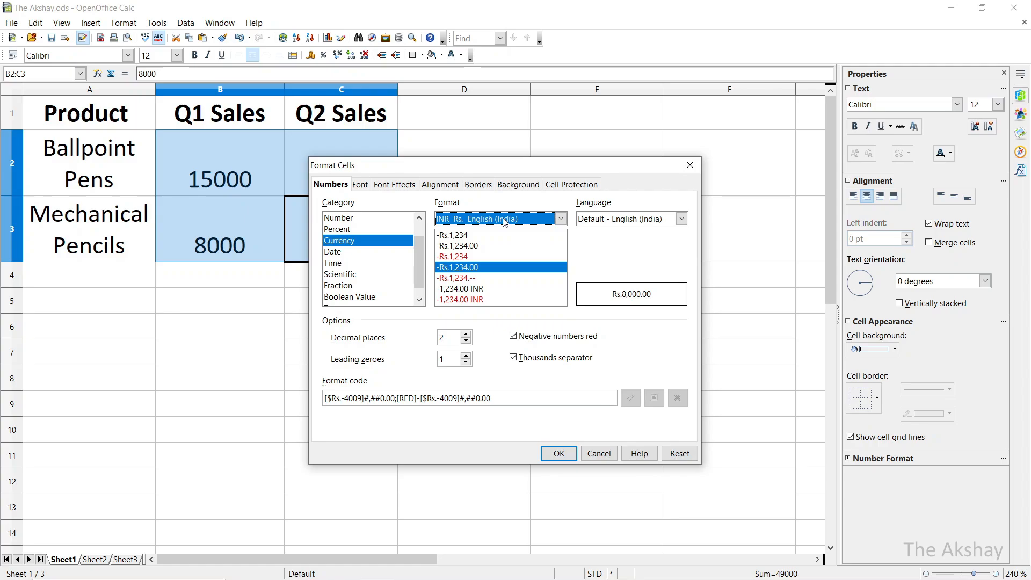
{"action": "mouse_move", "coordinate": [361, 338]}
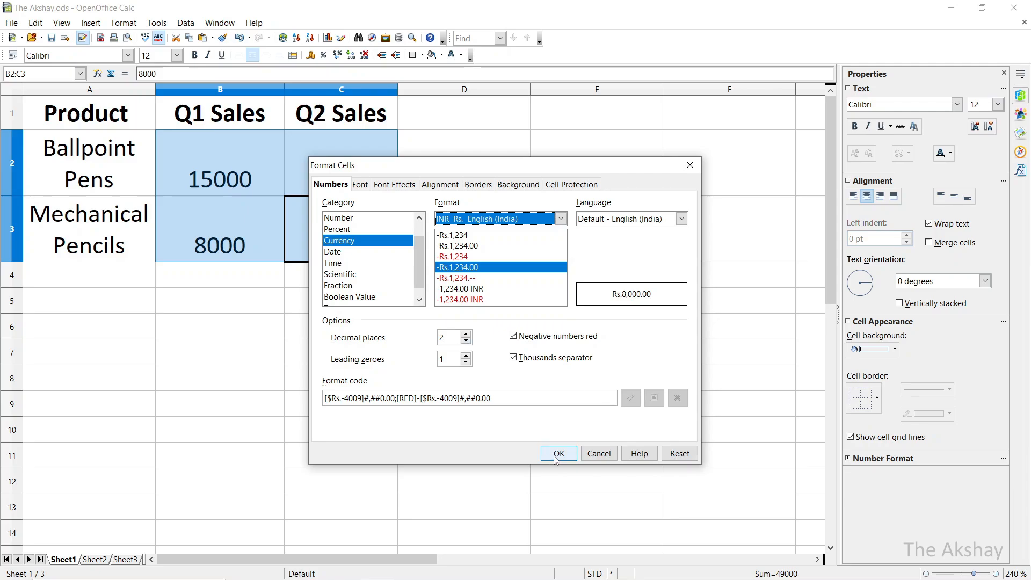
{"action": "left_click", "coordinate": [557, 454]}
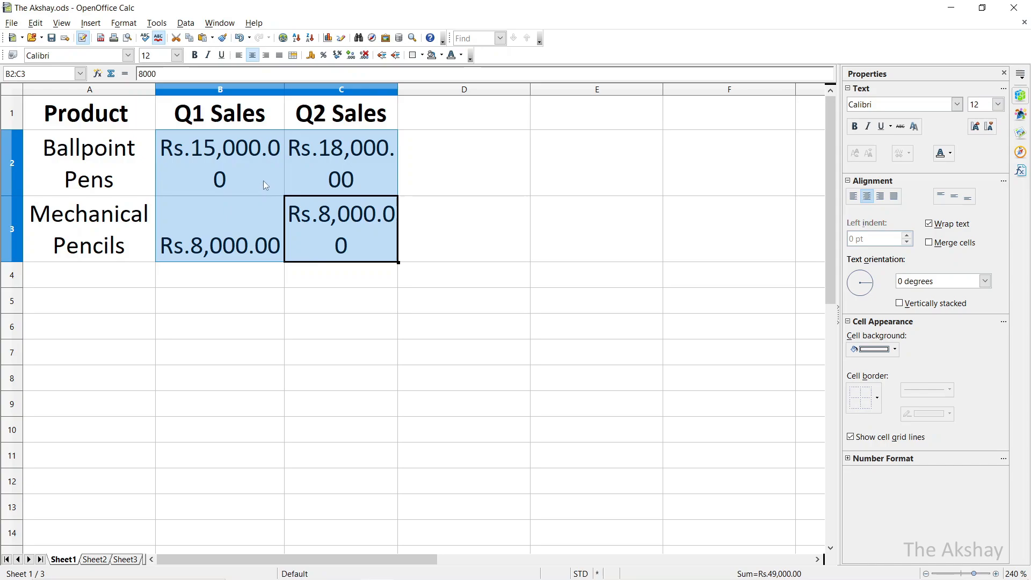
{"action": "left_click", "coordinate": [220, 89]}
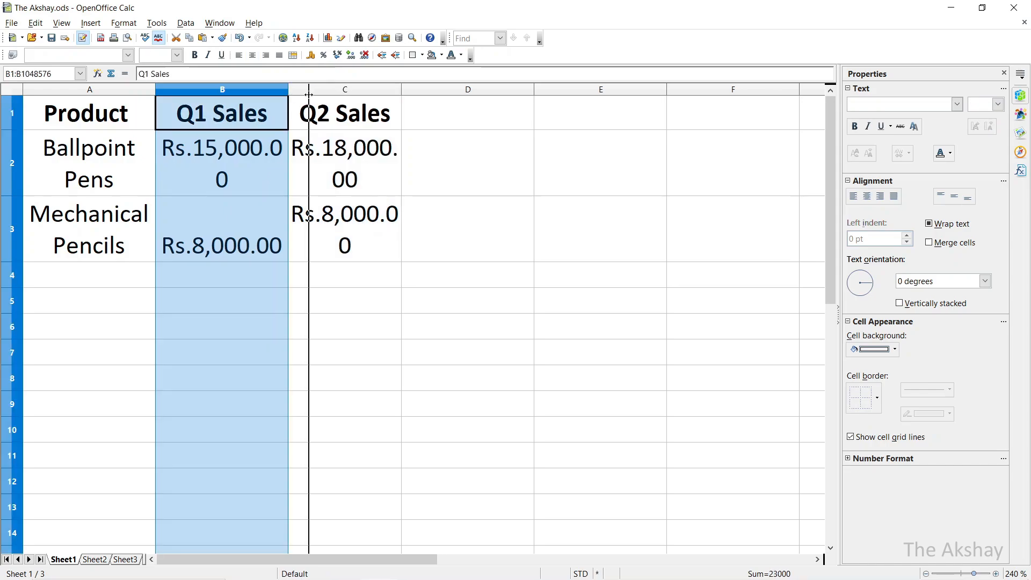
{"action": "left_click", "coordinate": [381, 245]}
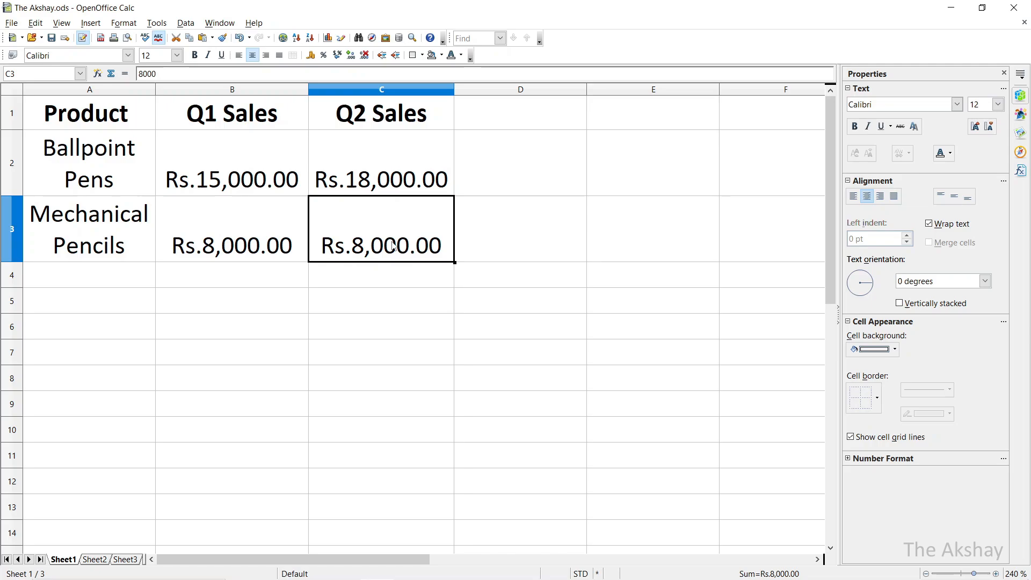
Enter the 'Total Sales' heading in D1 and browse the Function Wizard's function list.
{"action": "type", "text": "Total SA"}
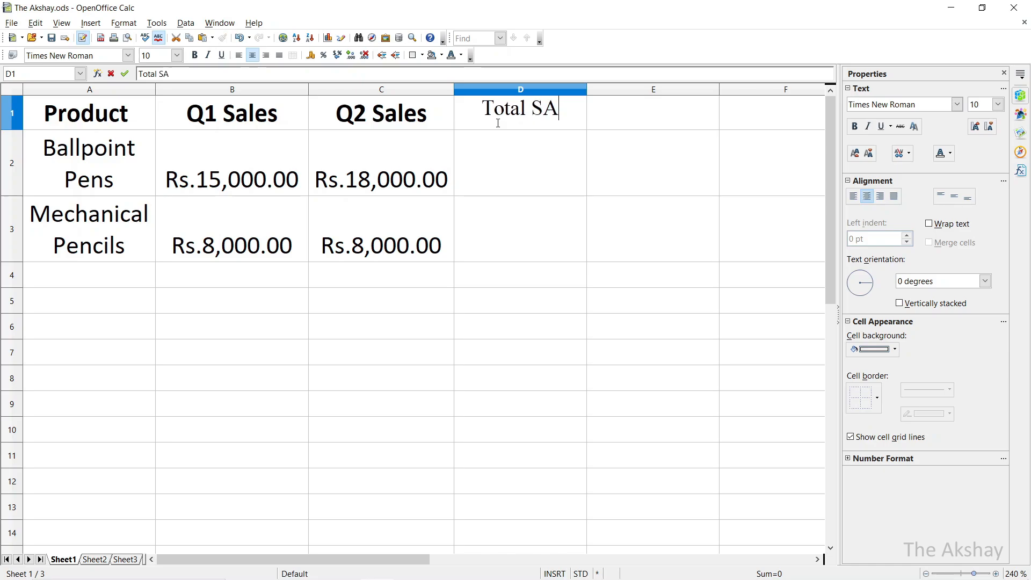
{"action": "type", "text": "les"}
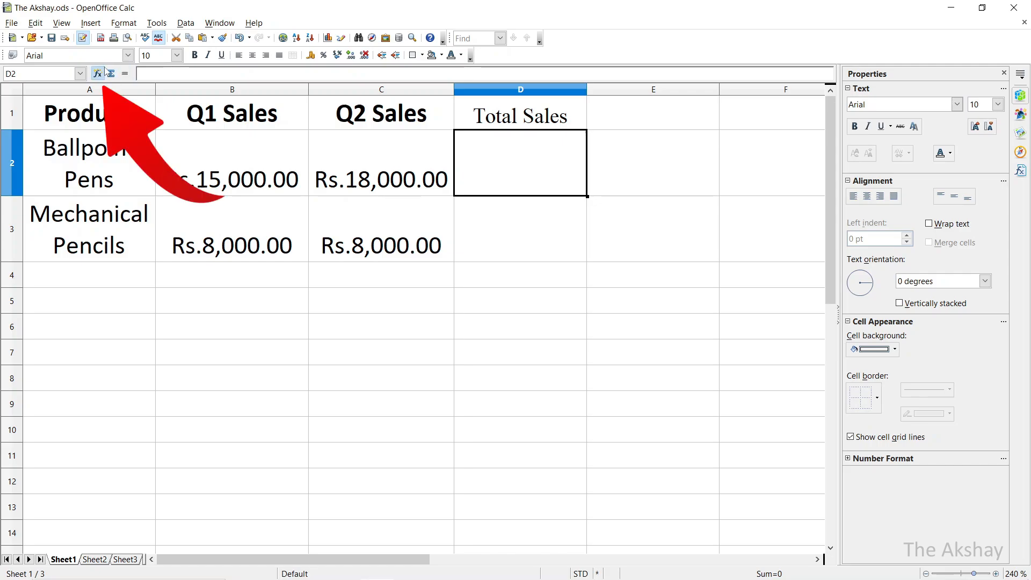
{"action": "mouse_move", "coordinate": [97, 73]}
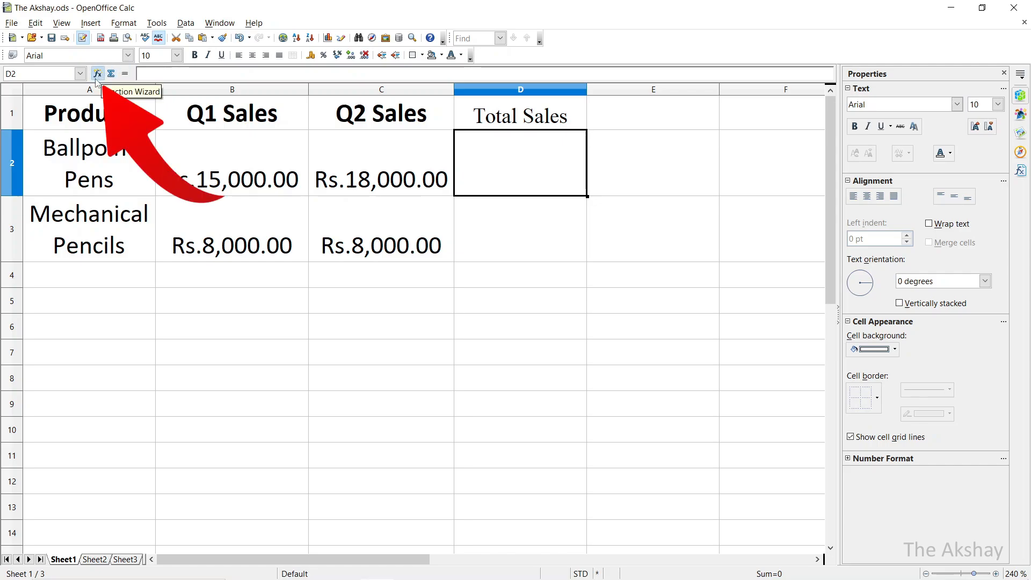
{"action": "left_click", "coordinate": [97, 73]}
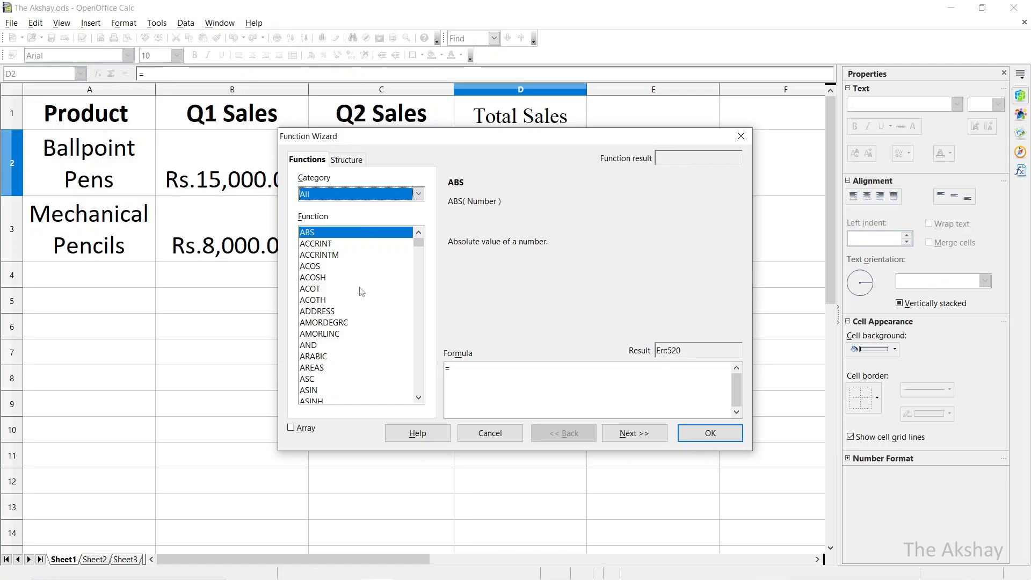
{"action": "scroll", "scroll_direction": "down", "scroll_amount": 3}
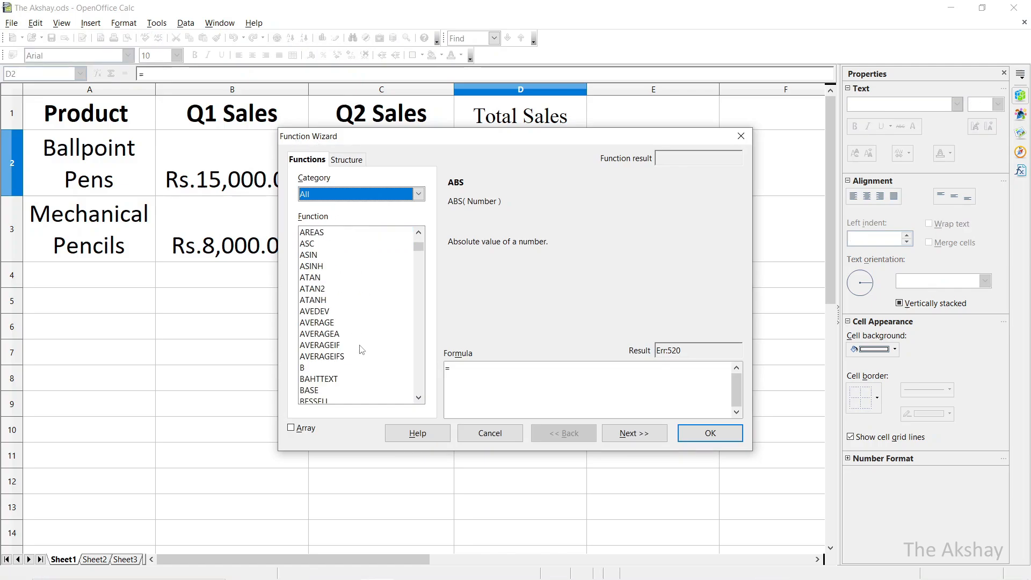
{"action": "scroll", "scroll_direction": "down", "scroll_amount": 3}
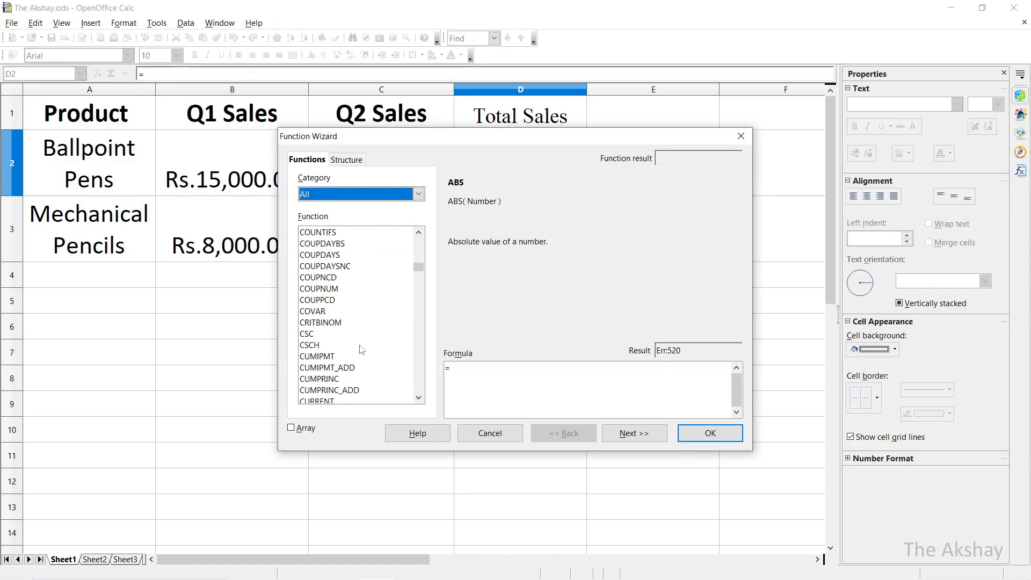
{"action": "scroll", "scroll_direction": "down", "scroll_amount": 3}
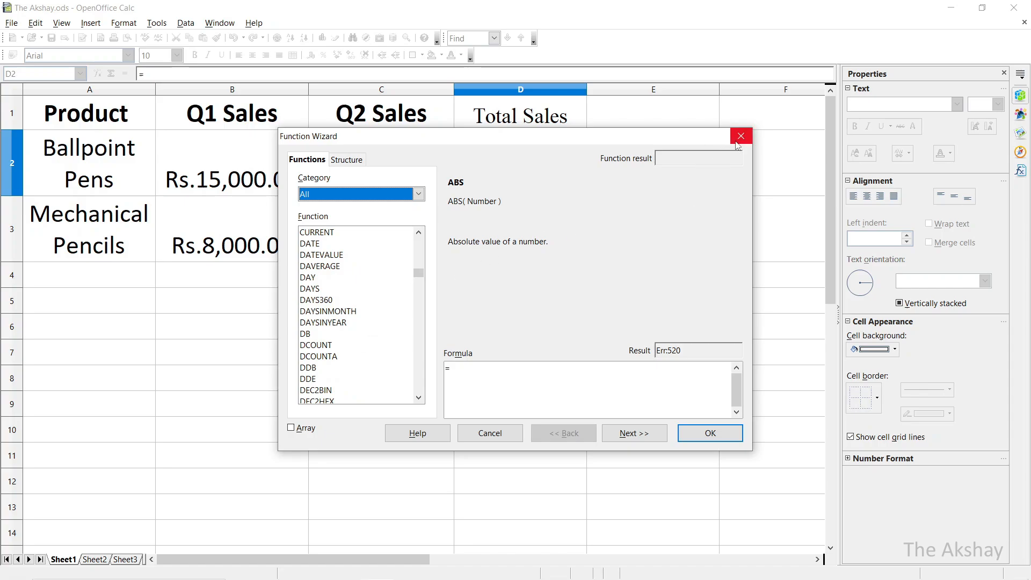
{"action": "mouse_move", "coordinate": [741, 136]}
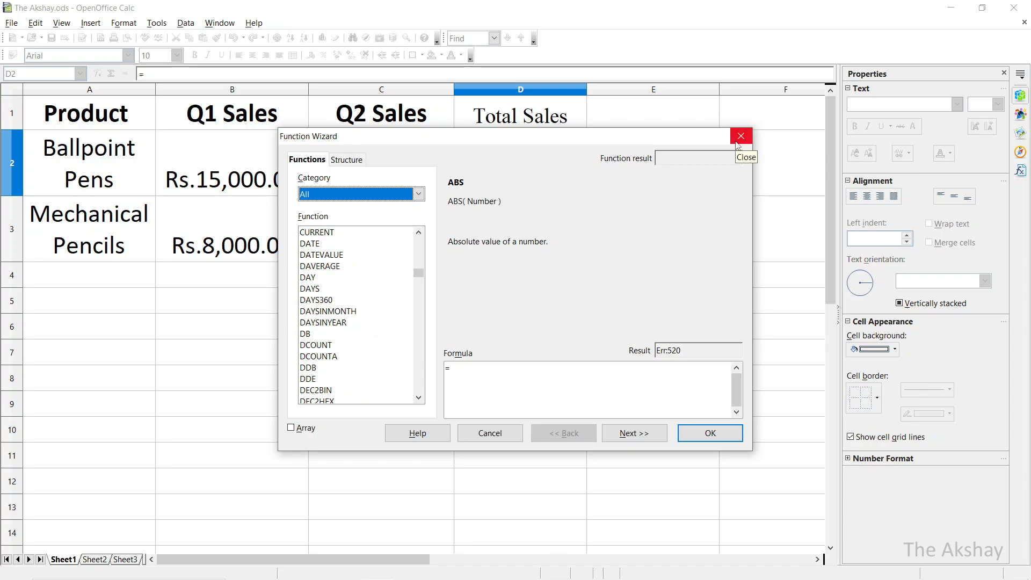
Dismiss the Function Wizard and start a =SUM( formula in D2 for Ballpoint Pens.
{"action": "left_click", "coordinate": [740, 136]}
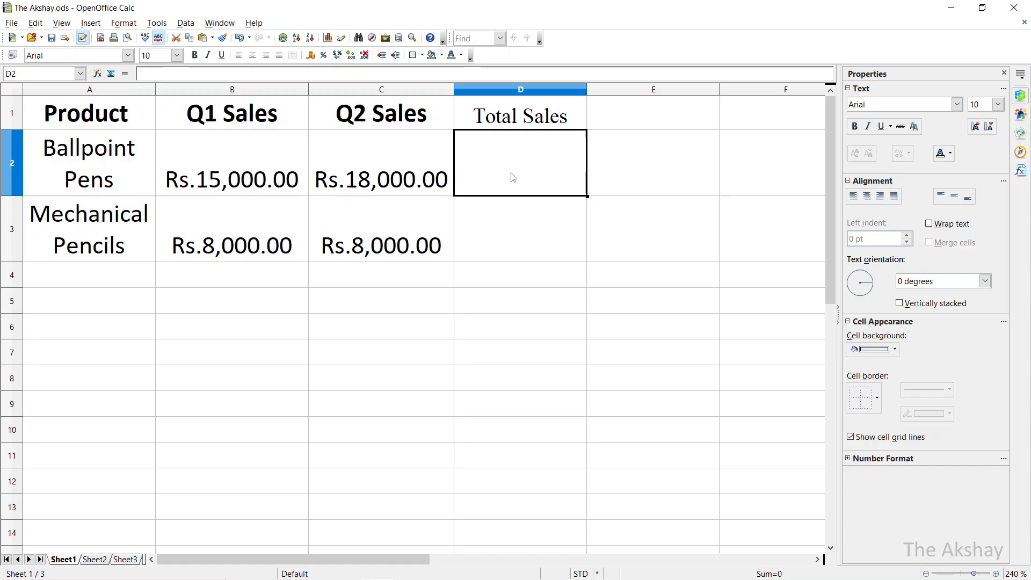
{"action": "type", "text": "="}
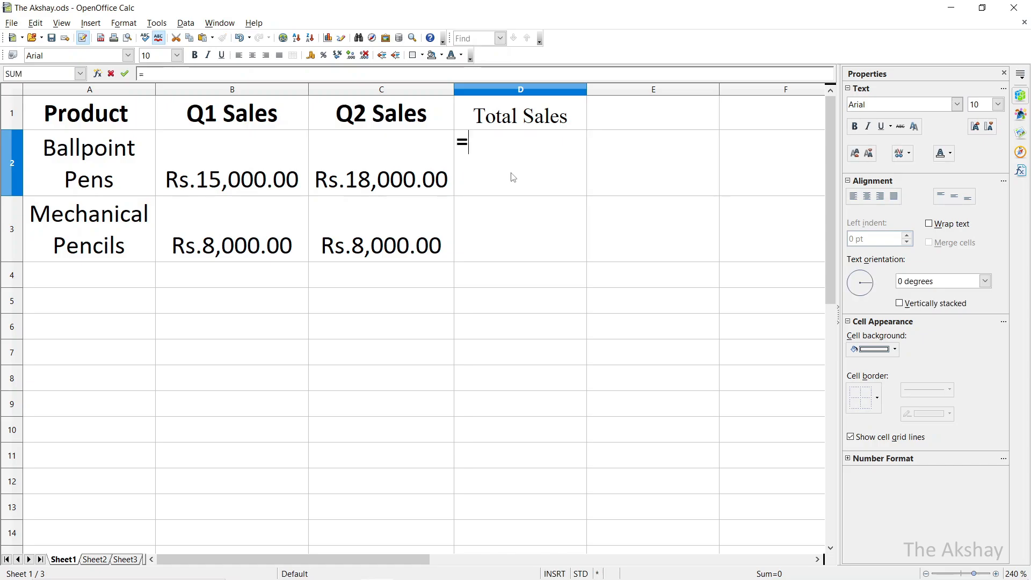
{"action": "type", "text": "sum"}
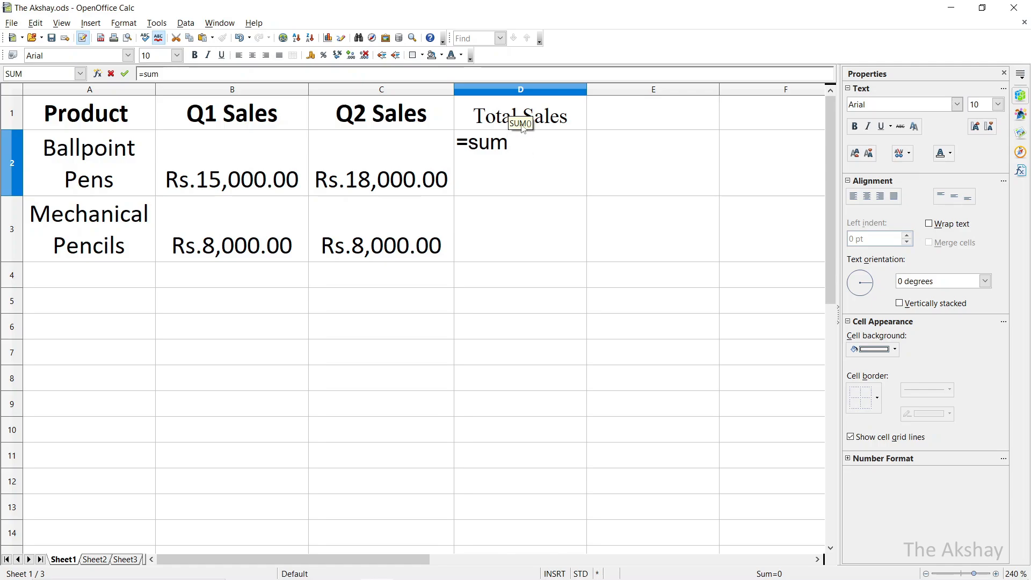
{"action": "type", "text": "(B2:C2"}
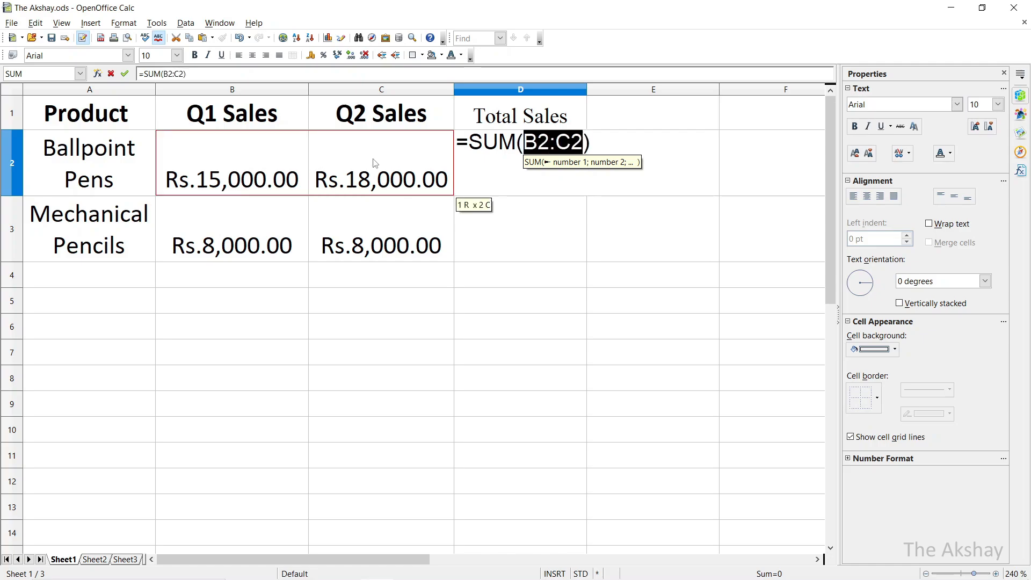
{"action": "mouse_move", "coordinate": [224, 167]}
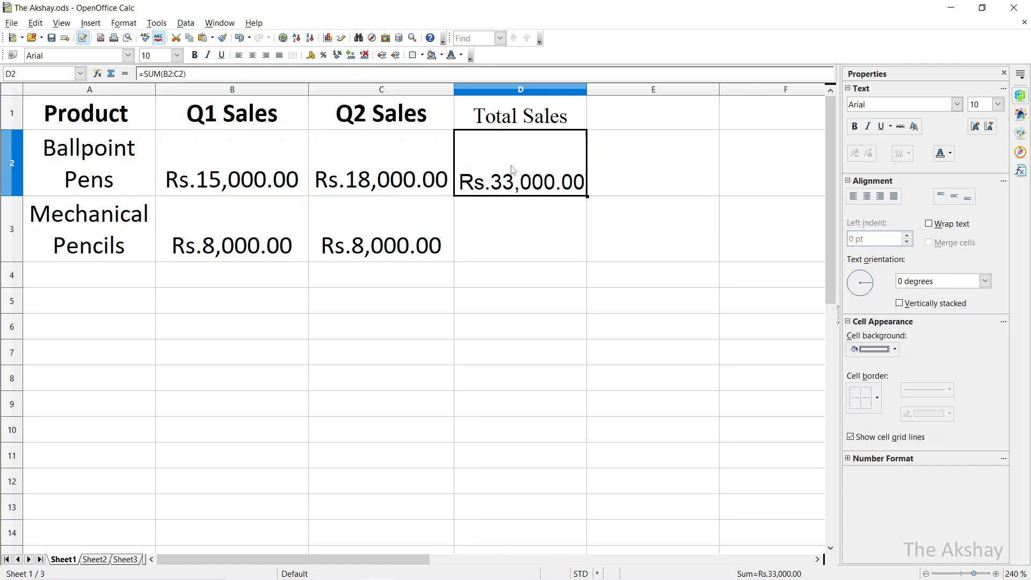
{"action": "mouse_move", "coordinate": [521, 167]}
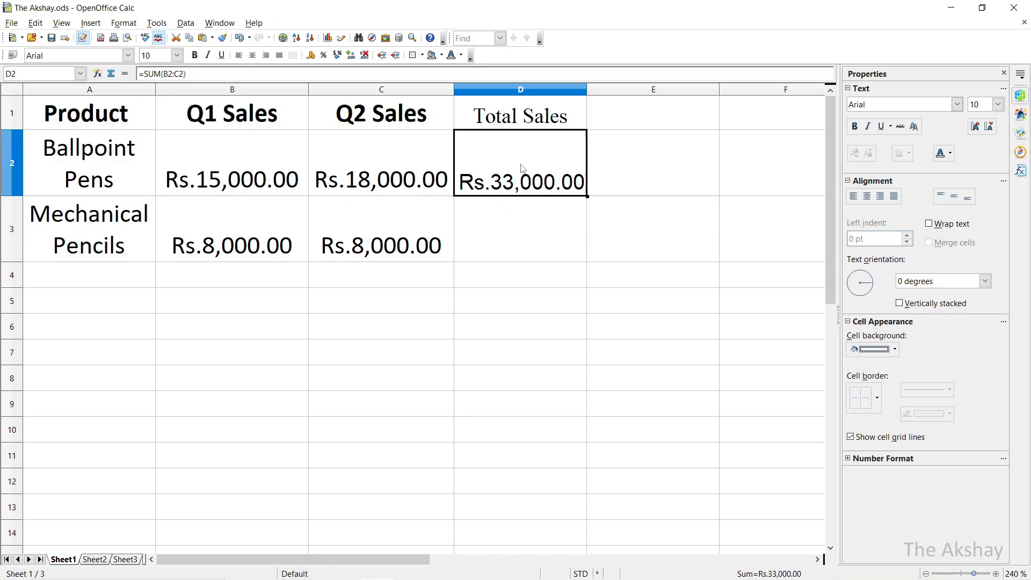
Enter =SUM(B3:C3) in D3 for the Mechanical Pencils total of Rs.16,000.00.
{"action": "left_click", "coordinate": [519, 229]}
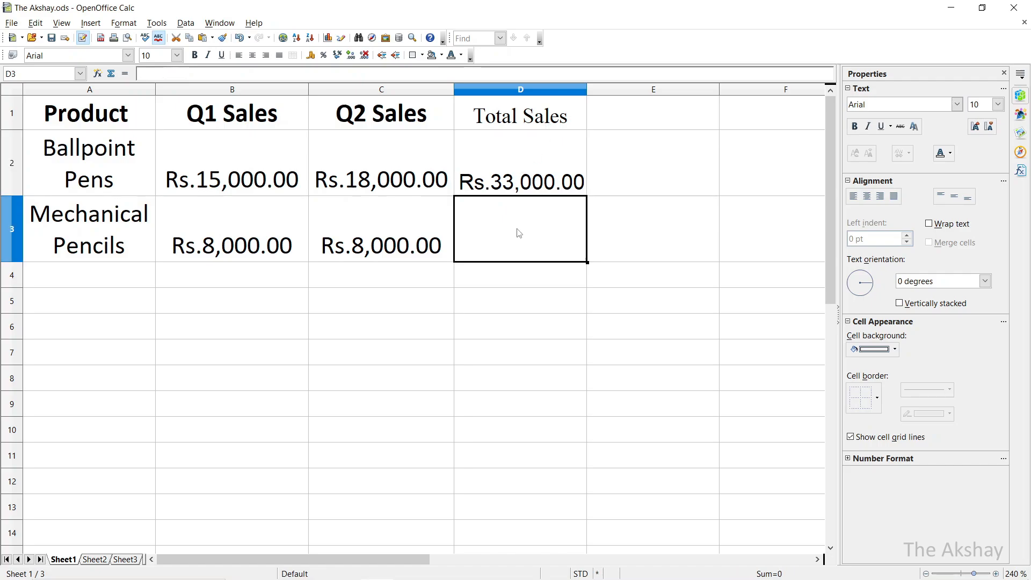
{"action": "type", "text": "="}
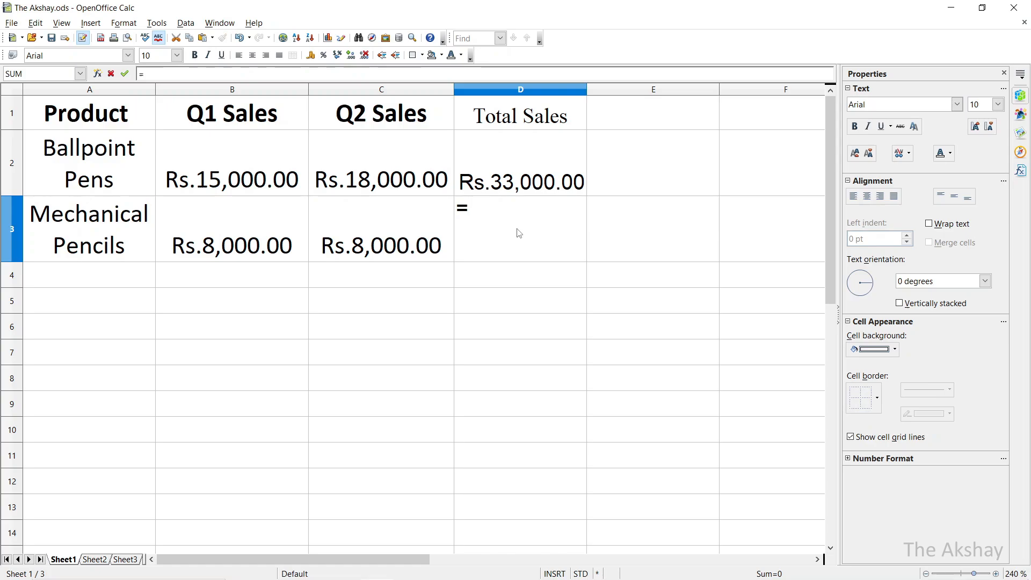
{"action": "type", "text": "su"}
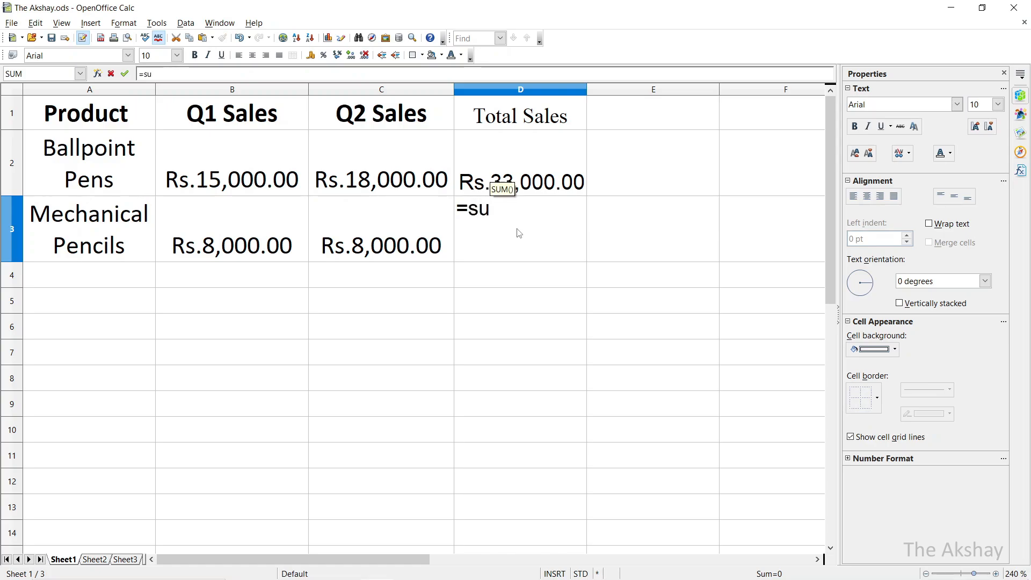
{"action": "type", "text": "m("}
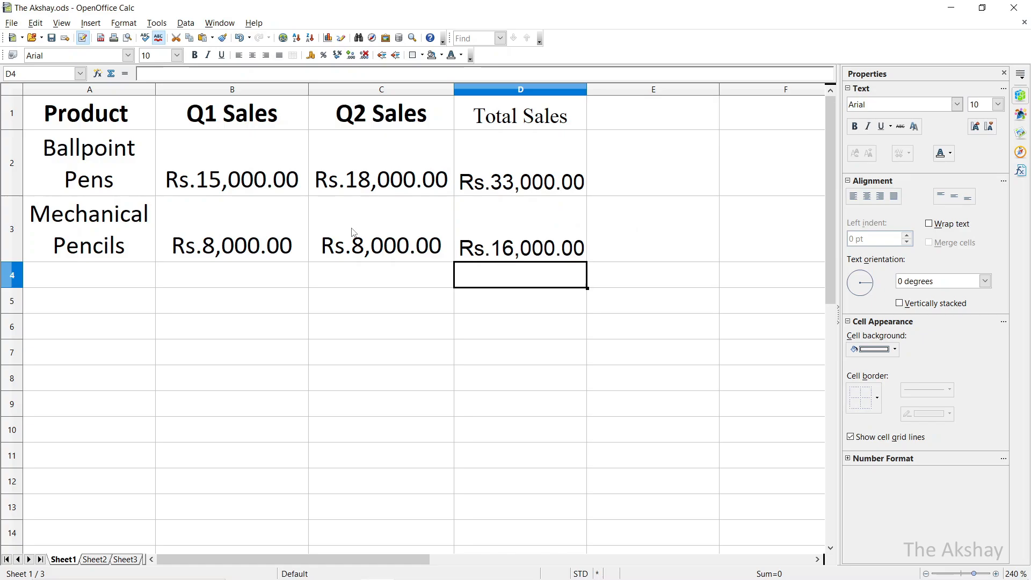
{"action": "mouse_move", "coordinate": [360, 226]}
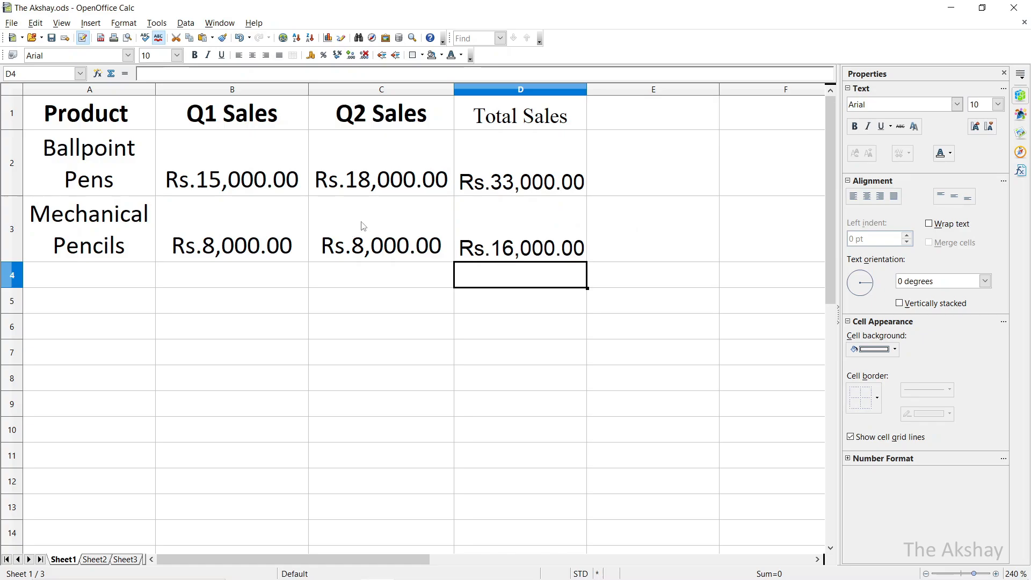
Bold the Total Sales heading and type 'Target Achieved' into E1.
{"action": "left_click", "coordinate": [520, 113]}
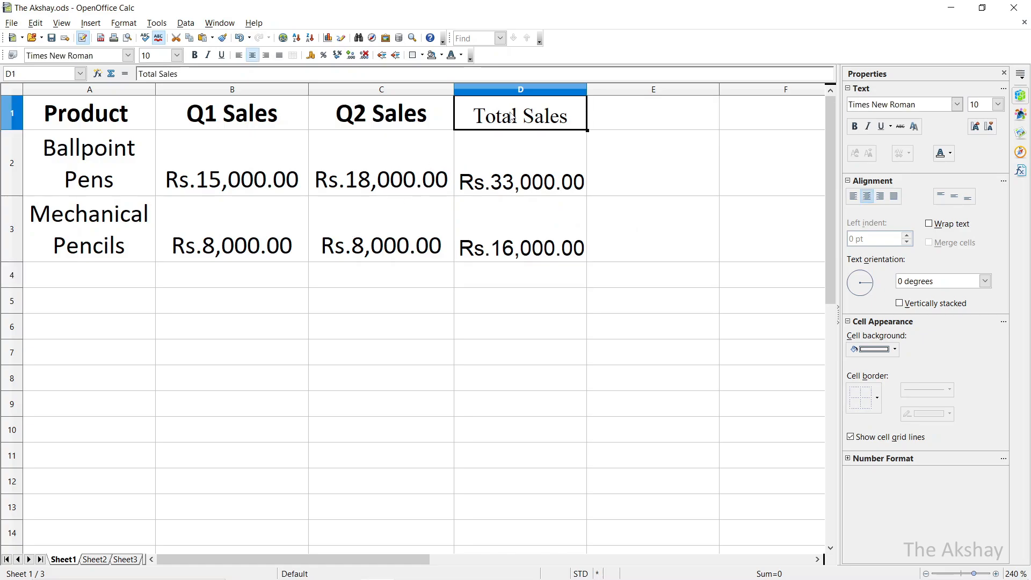
{"action": "left_click", "coordinate": [521, 163]}
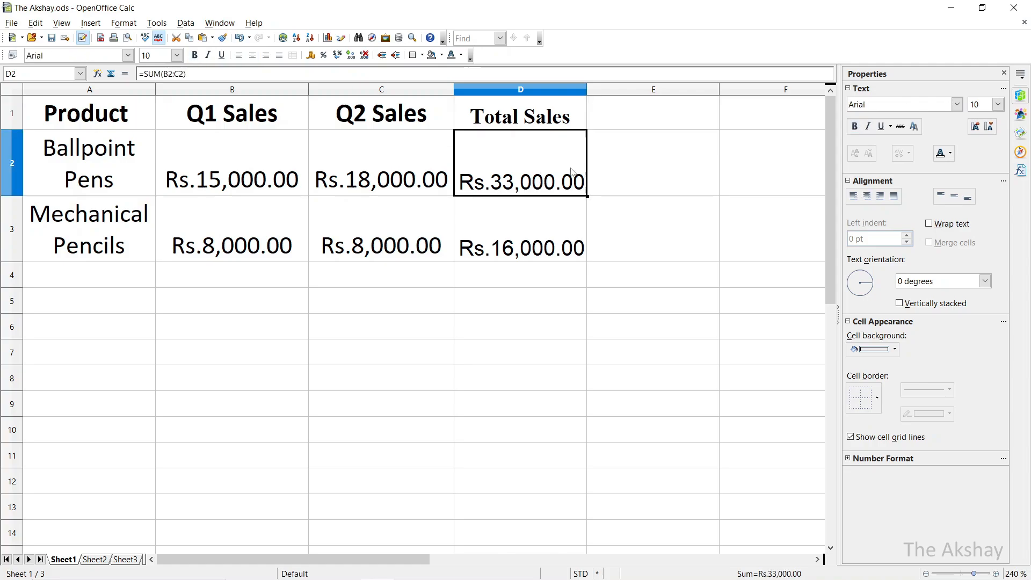
{"action": "left_click", "coordinate": [652, 112]}
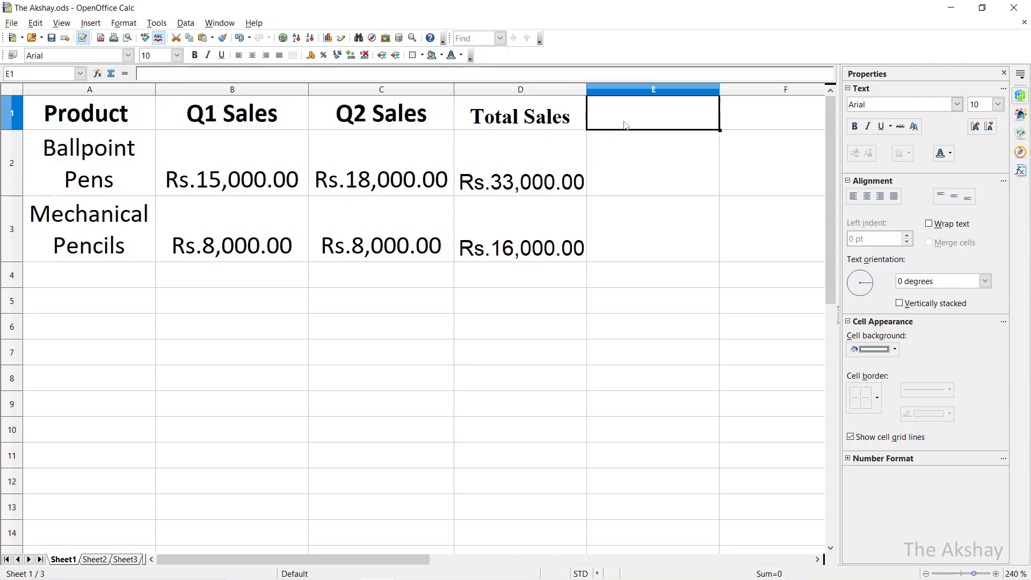
{"action": "type", "text": "Tar"}
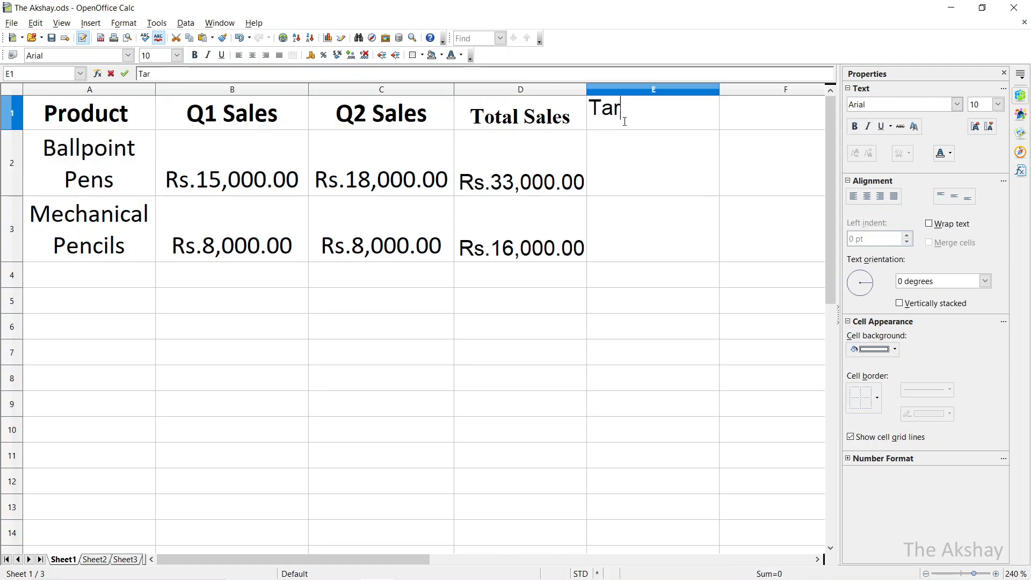
{"action": "type", "text": "get Achieved"}
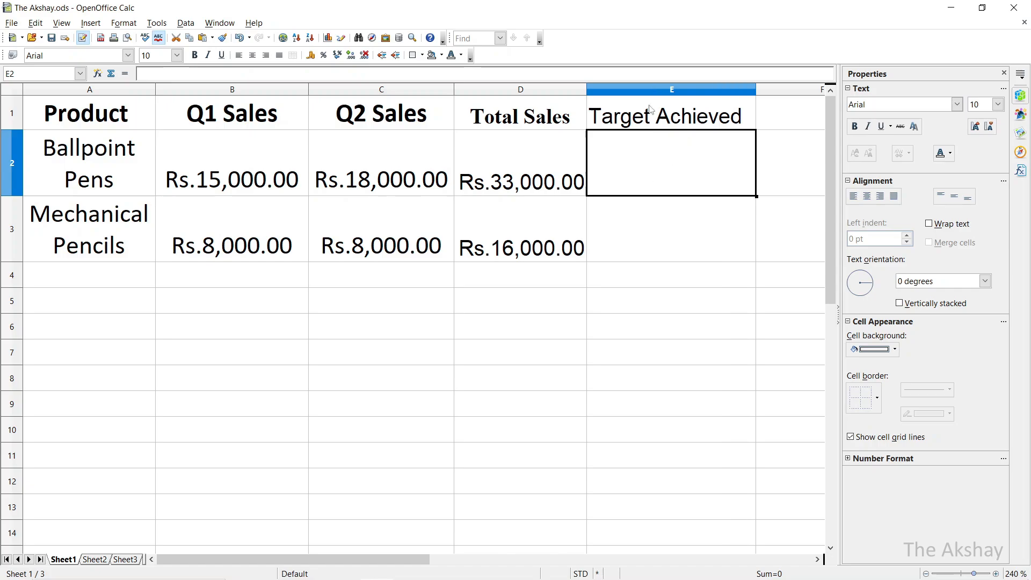
{"action": "mouse_move", "coordinate": [648, 110]}
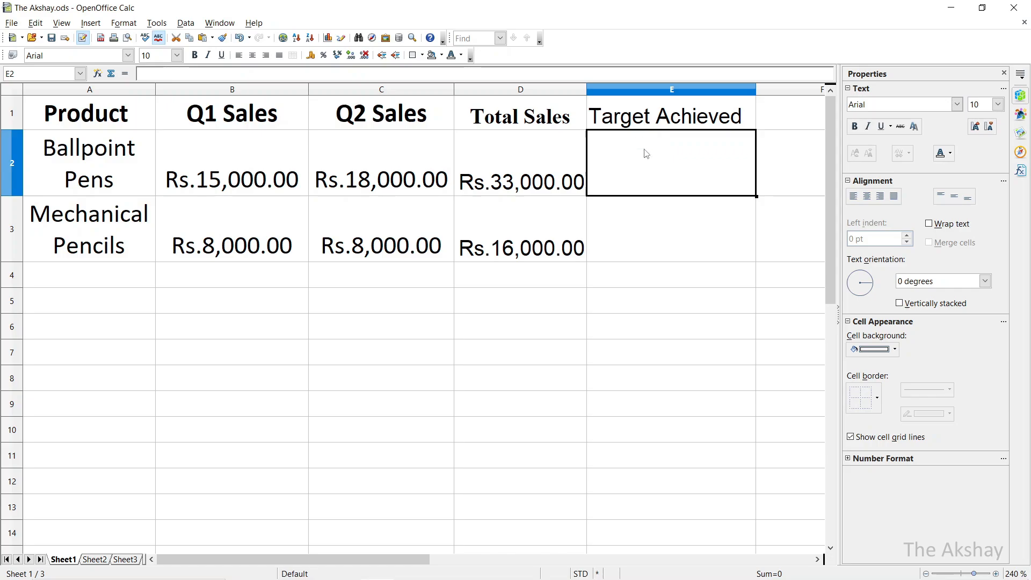
Select the D1:E1 headings, then select E2, the first Target Achieved cell.
{"action": "left_click", "coordinate": [380, 112]}
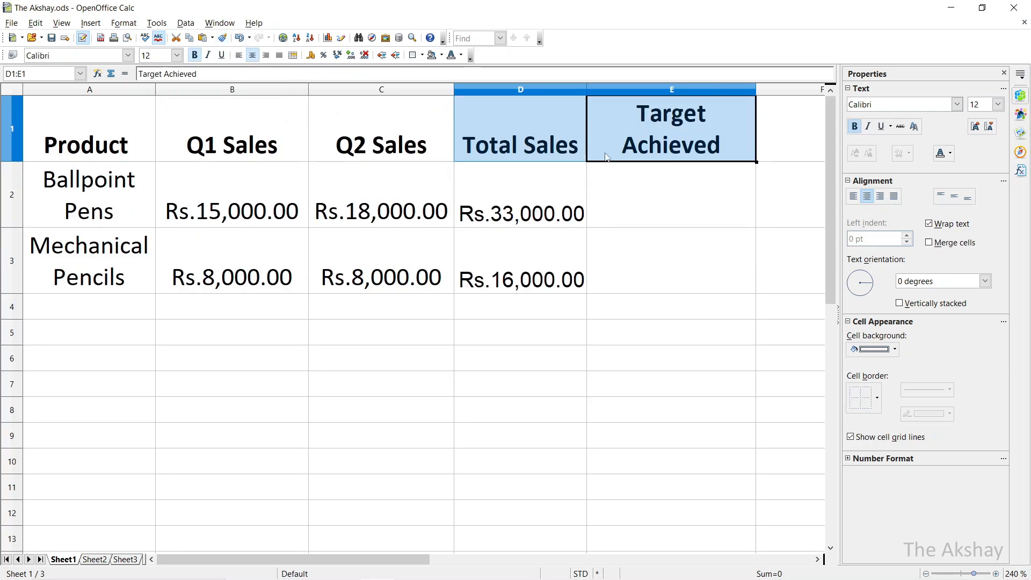
{"action": "left_click", "coordinate": [671, 194]}
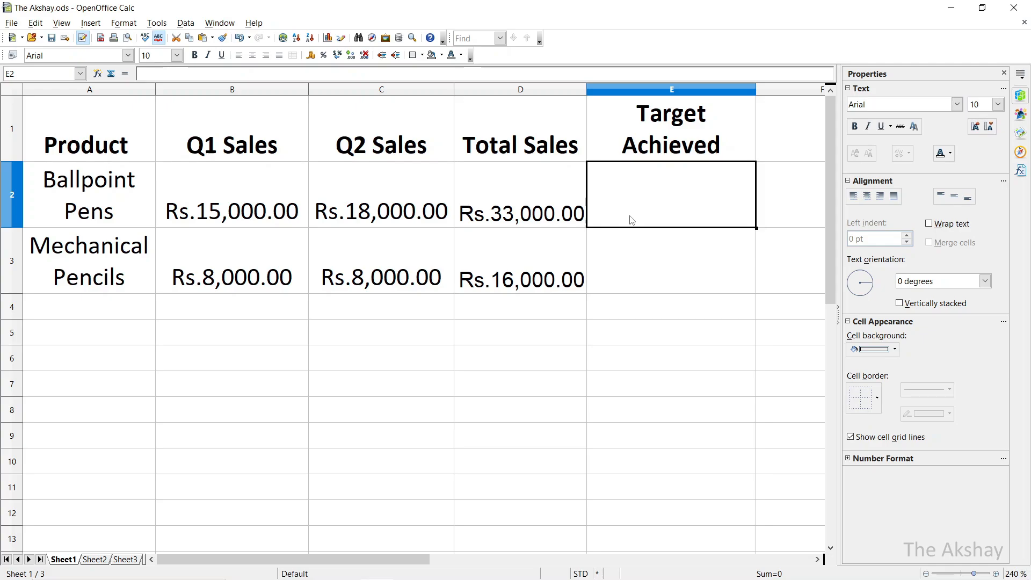
Enter =IF(D2>30000;"Yes";"No") in E2 for Ballpoint Pens.
{"action": "type", "text": "=if"}
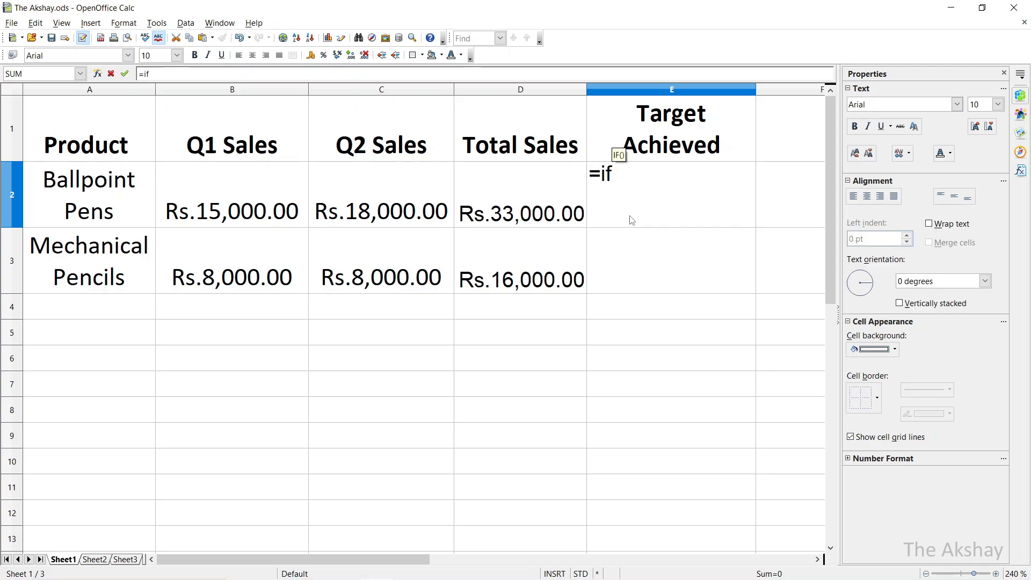
{"action": "type", "text": "("}
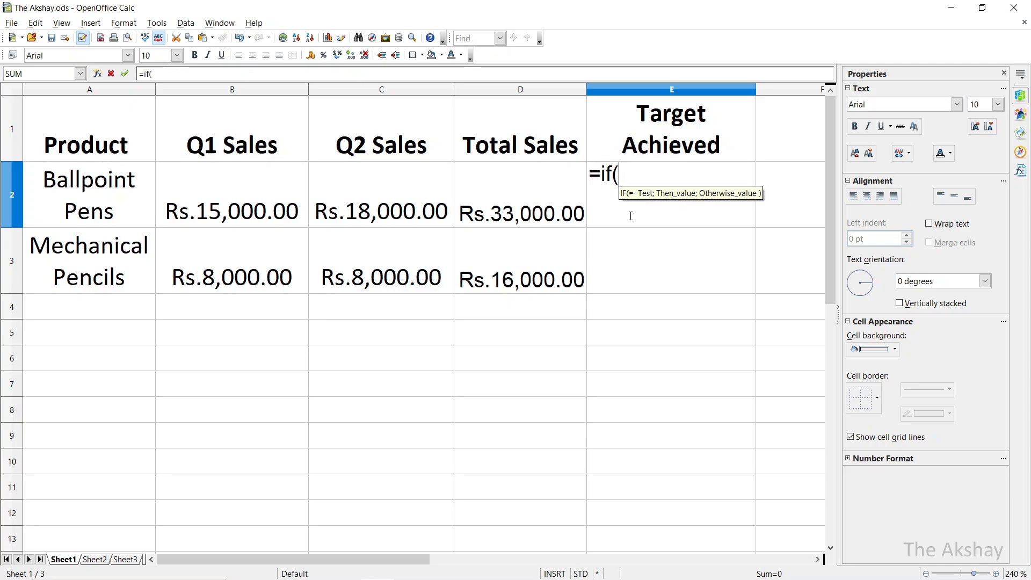
{"action": "left_click", "coordinate": [519, 211]}
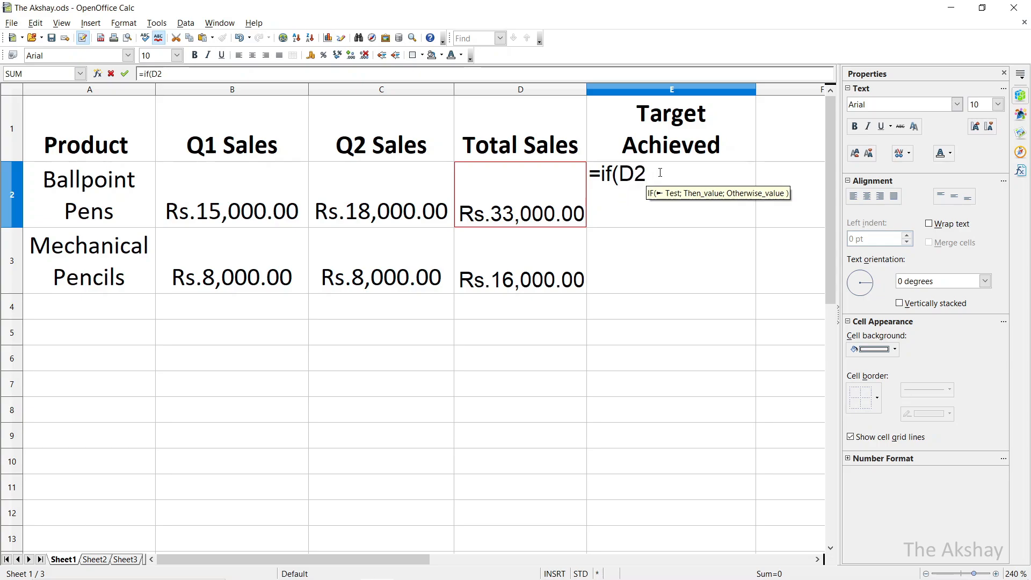
{"action": "type", "text": ">"}
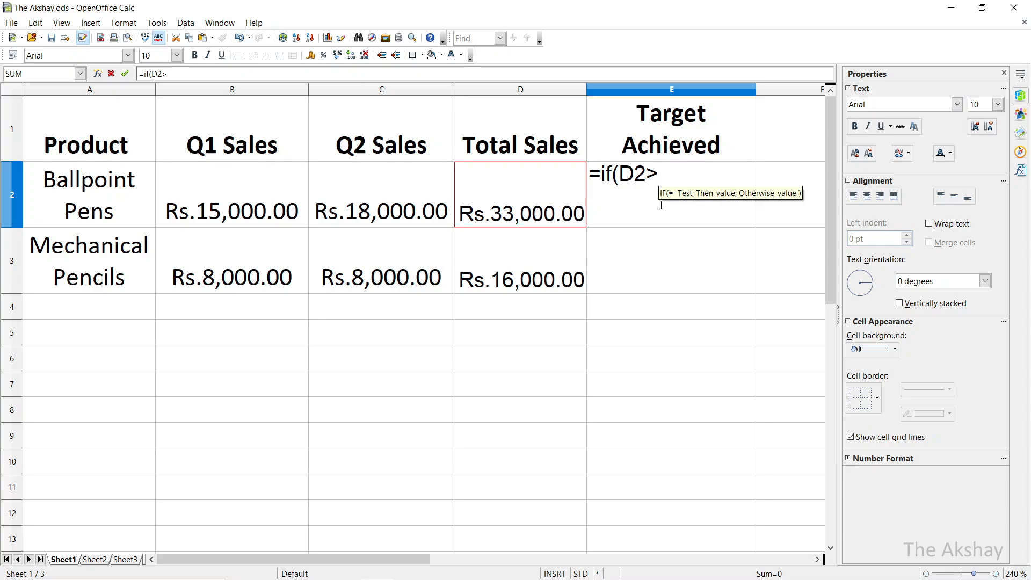
{"action": "type", "text": "30000"}
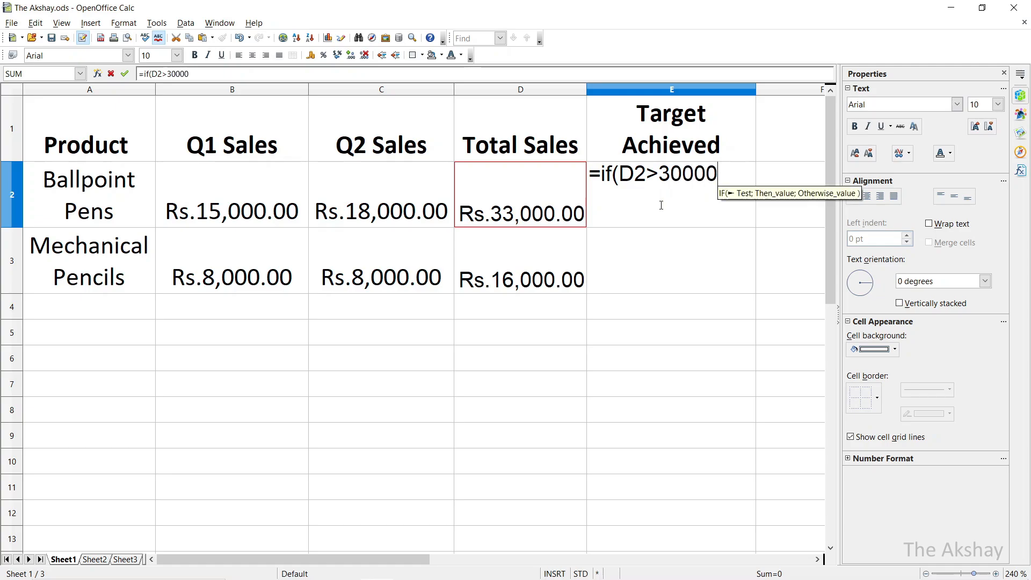
{"action": "type", "text": ";\"Y"}
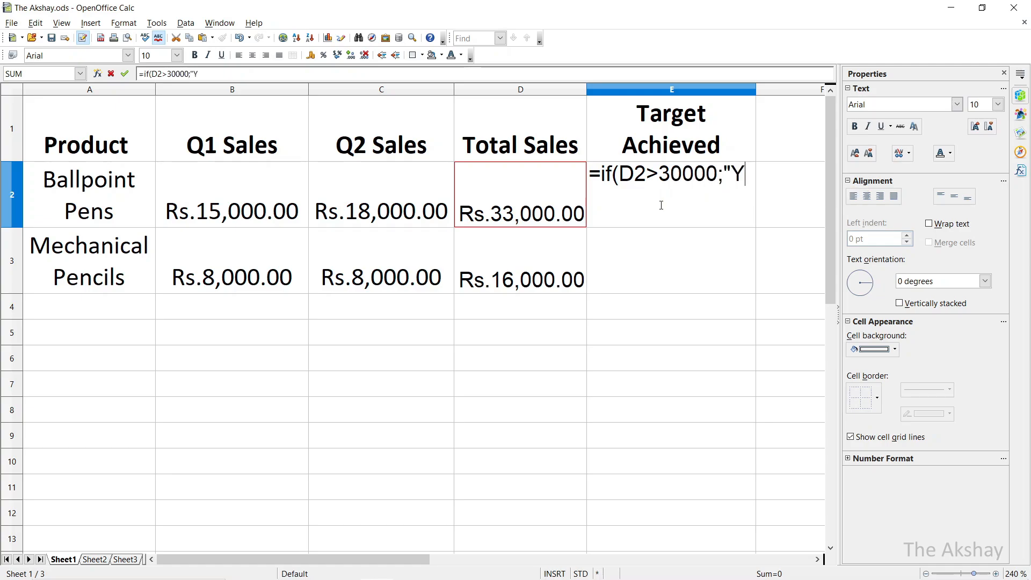
{"action": "type", "text": "es"}
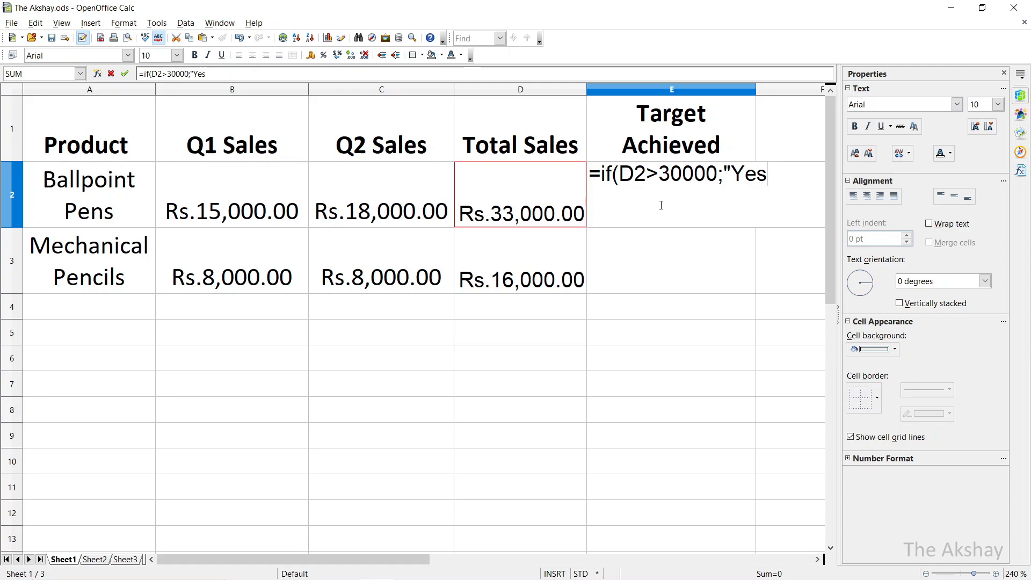
{"action": "type", "text": "\";"}
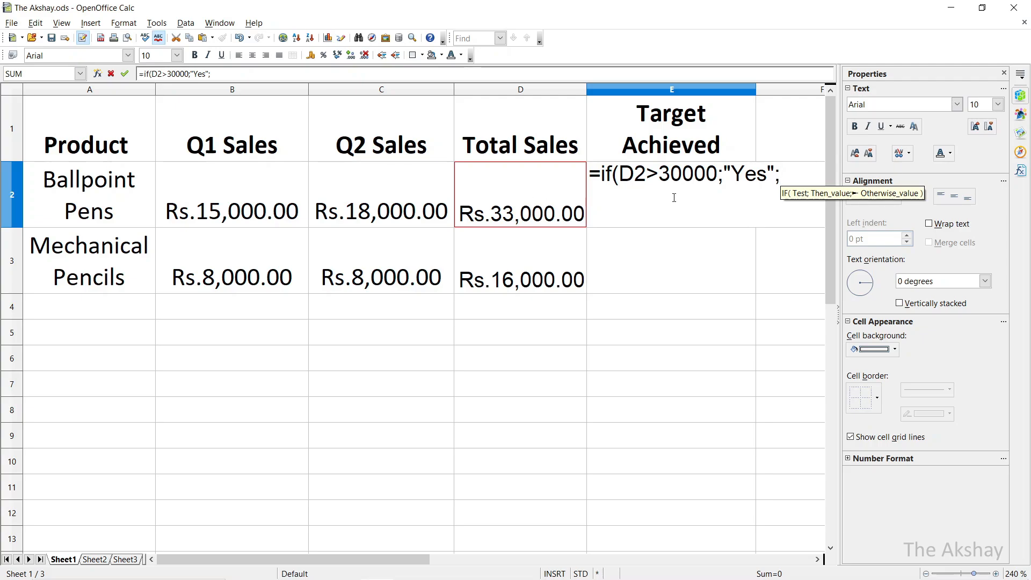
{"action": "type", "text": "\""}
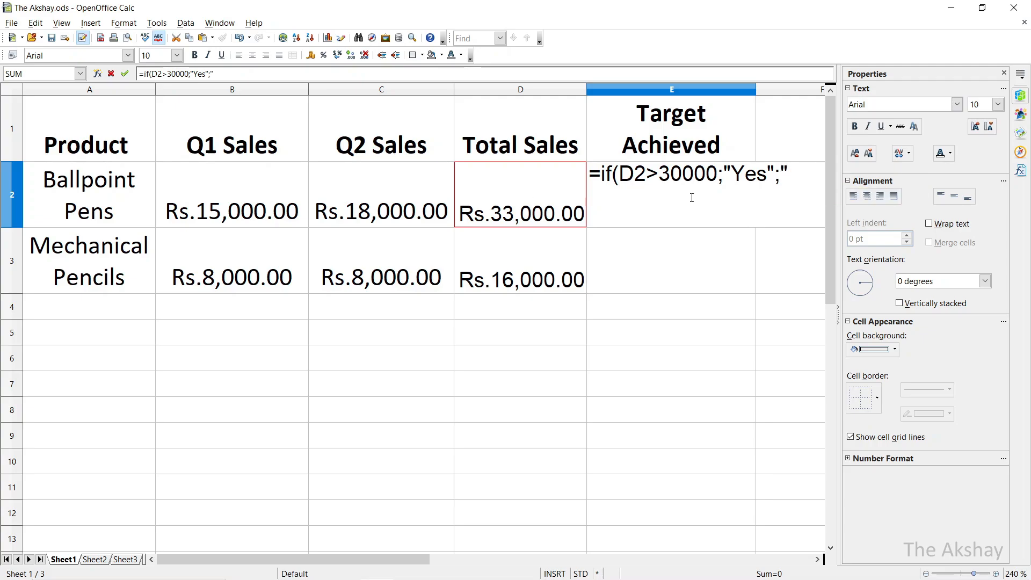
{"action": "type", "text": "No\""}
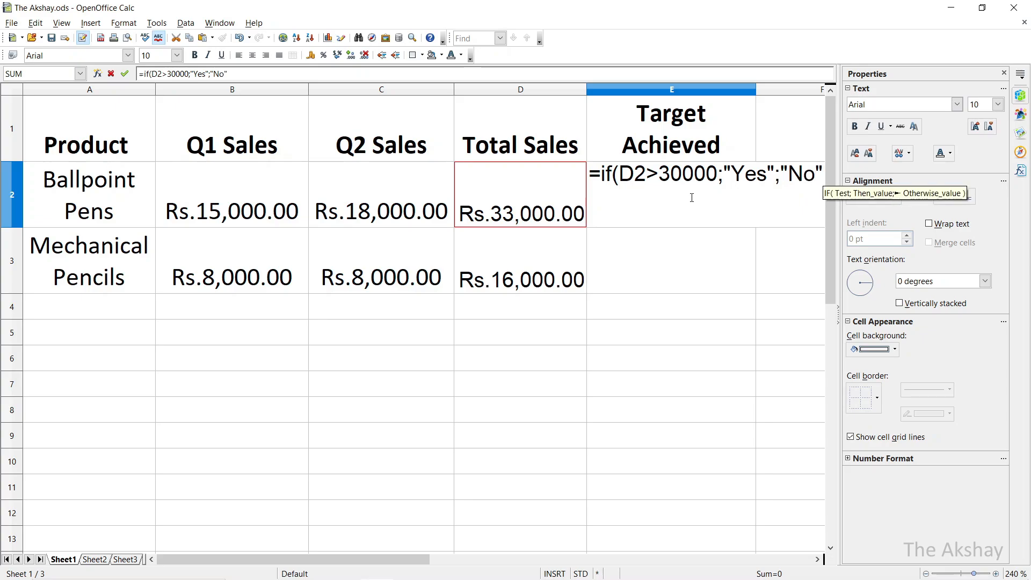
{"action": "type", "text": ")"}
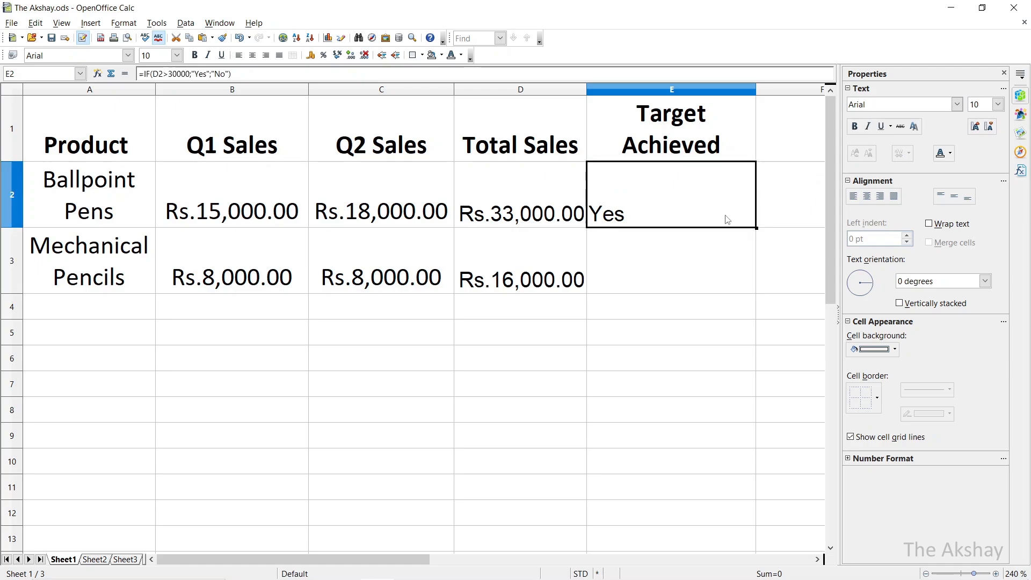
{"action": "mouse_move", "coordinate": [746, 219]}
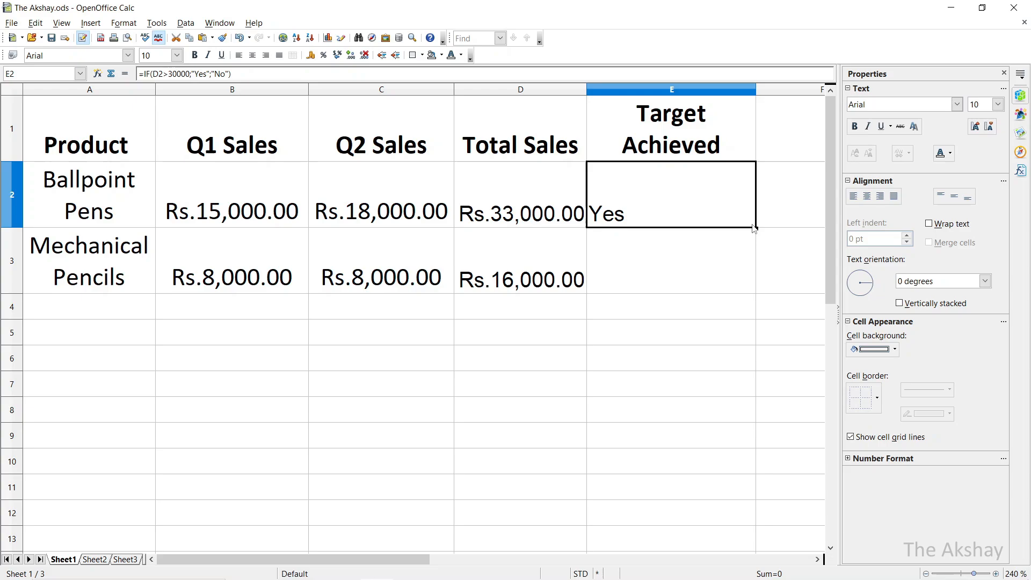
{"action": "mouse_move", "coordinate": [760, 234]}
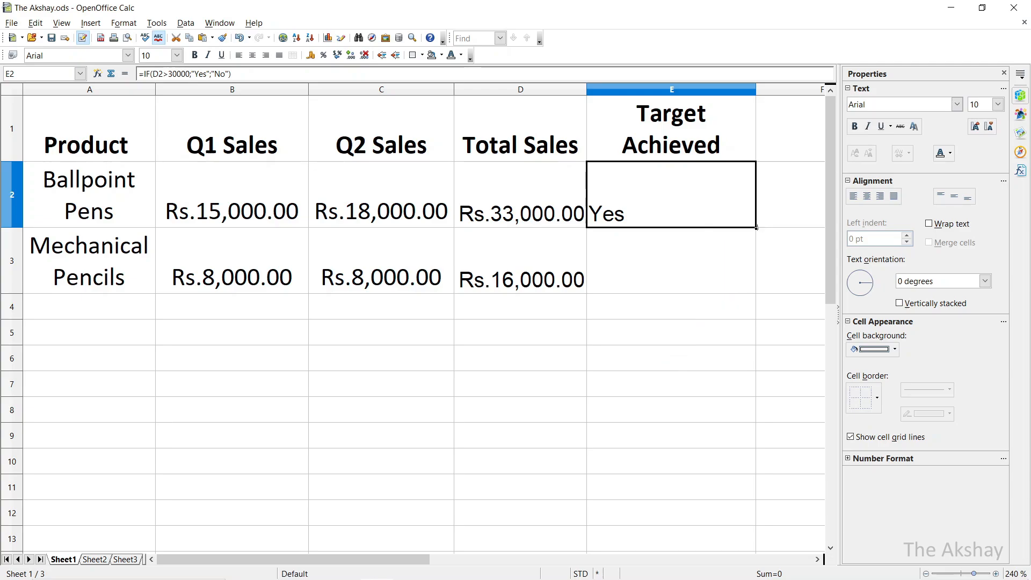
{"action": "mouse_move", "coordinate": [755, 226]}
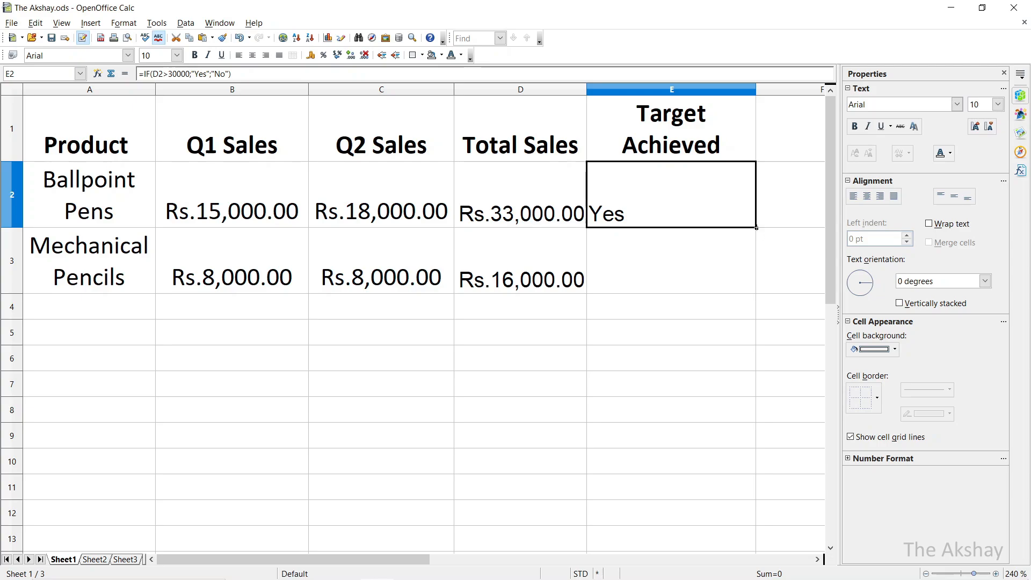
Fill the IF formula down to Mechanical Pencils (No) and check both results' formulas.
{"action": "left_click", "coordinate": [671, 257]}
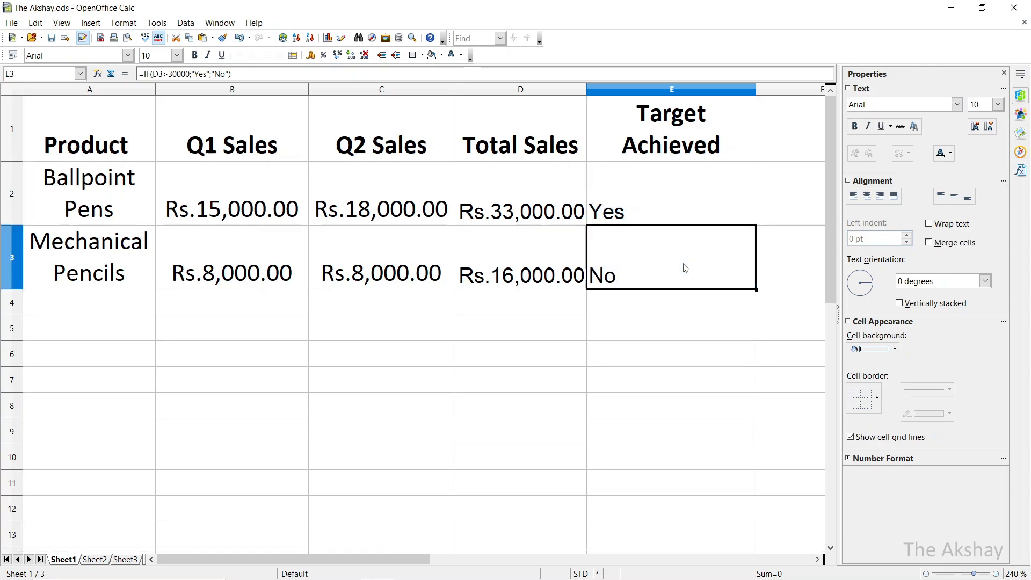
{"action": "double_click", "coordinate": [671, 276]}
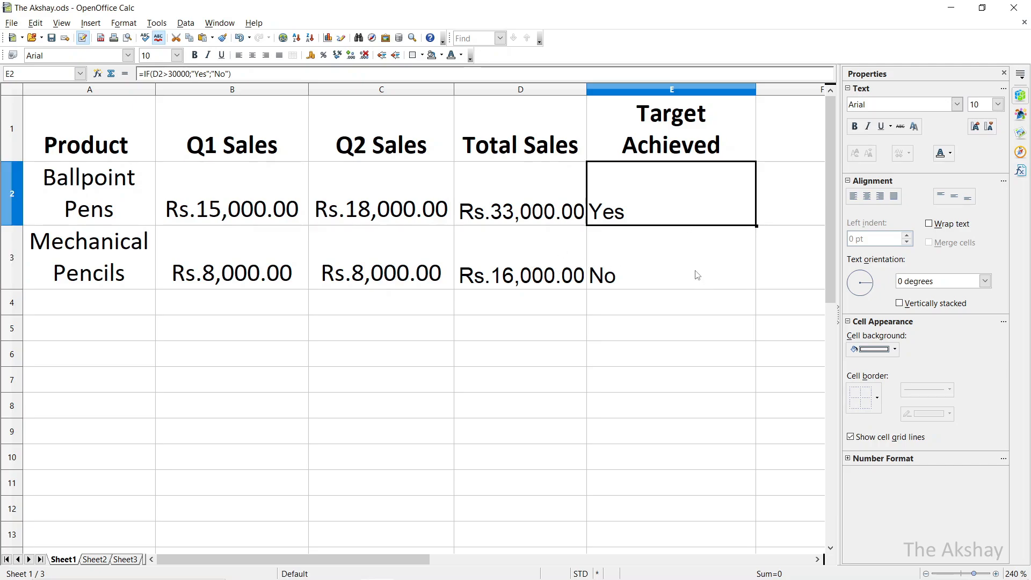
{"action": "left_click", "coordinate": [670, 275]}
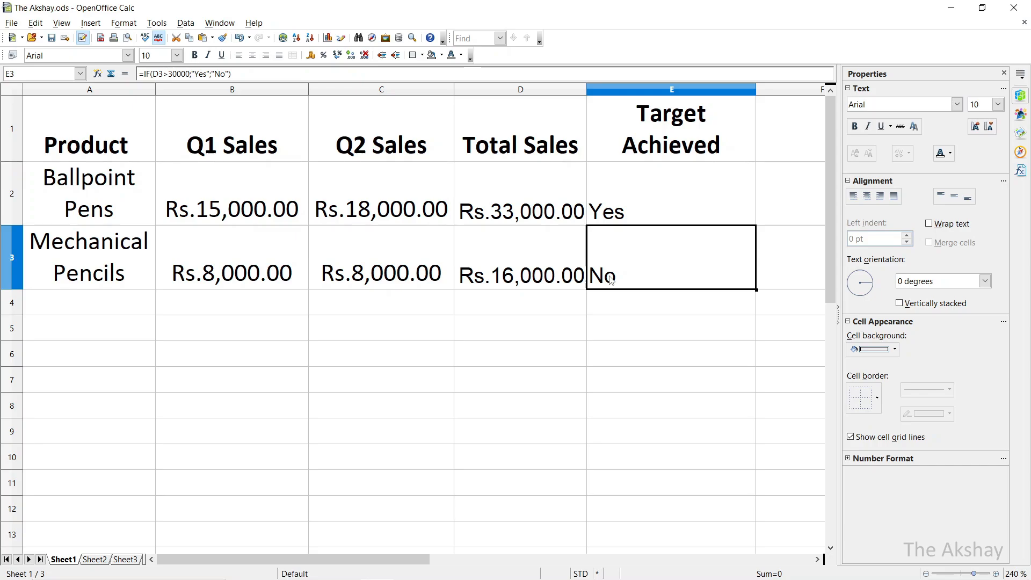
{"action": "double_click", "coordinate": [671, 275]}
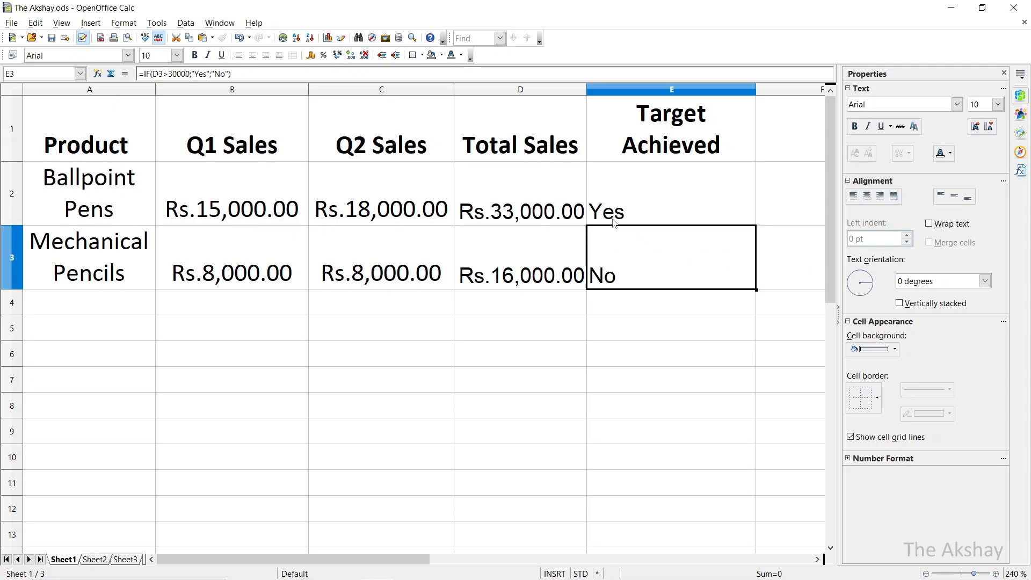
{"action": "left_click", "coordinate": [671, 210]}
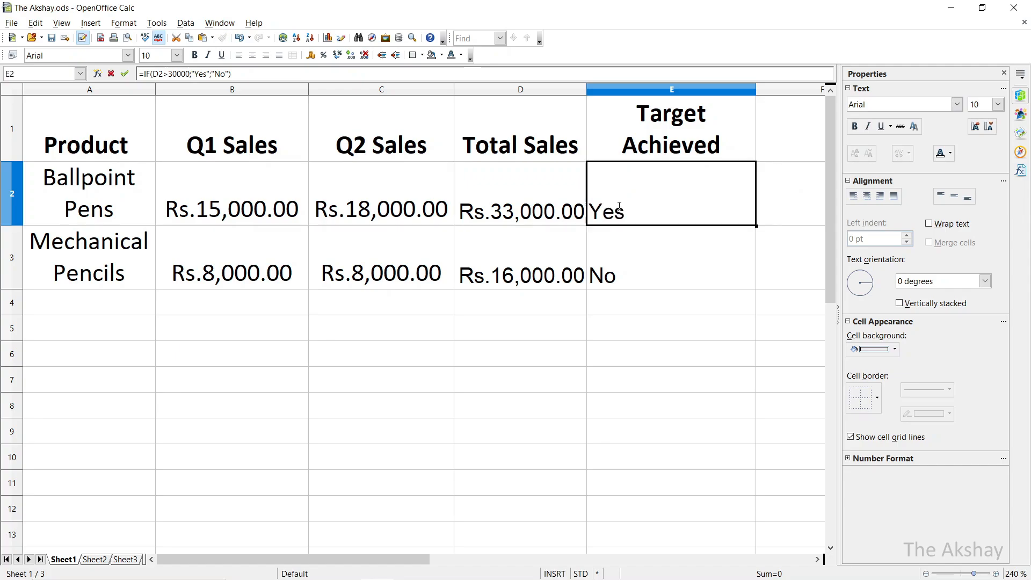
{"action": "left_click", "coordinate": [671, 257]}
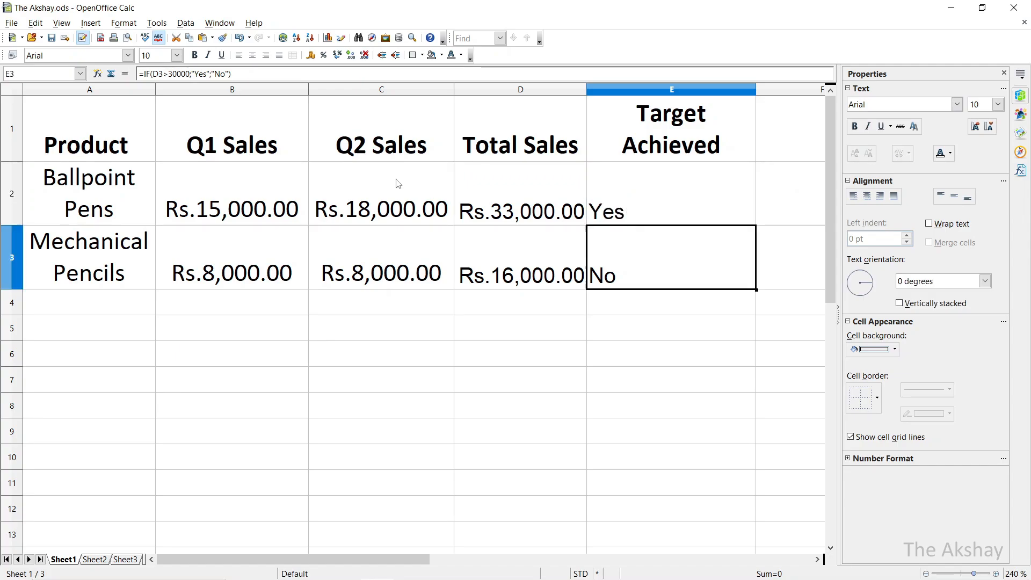
Insert a default column chart from the product and Q1/Q2 sales table.
{"action": "left_click", "coordinate": [231, 302]}
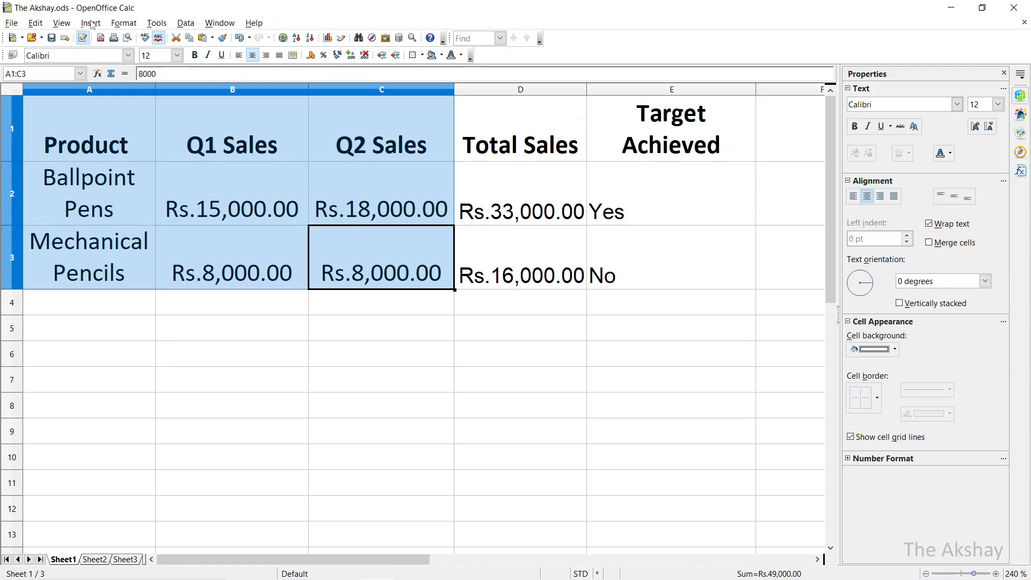
{"action": "left_click", "coordinate": [91, 23]}
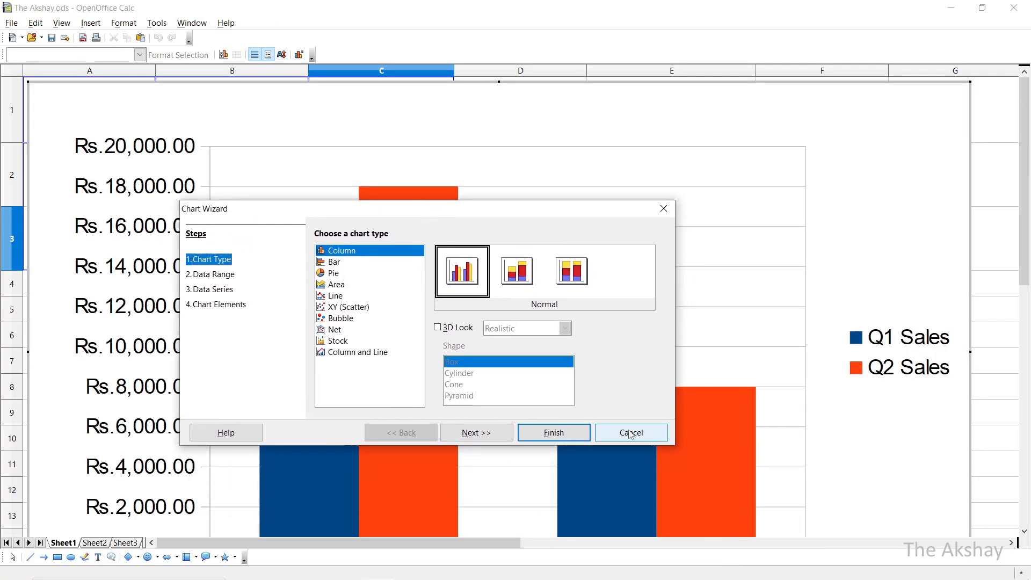
{"action": "mouse_move", "coordinate": [553, 431]}
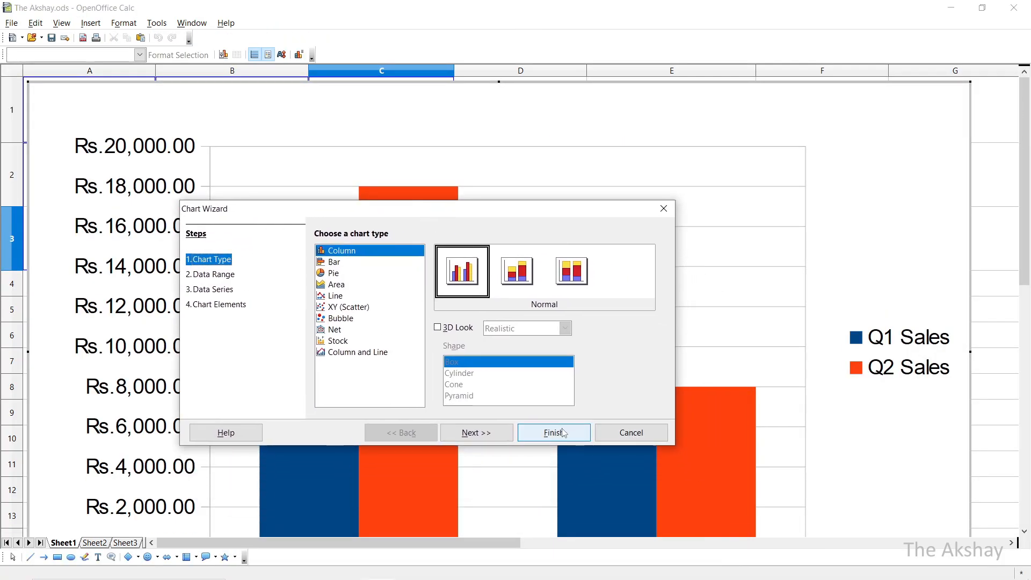
{"action": "left_click", "coordinate": [551, 432]}
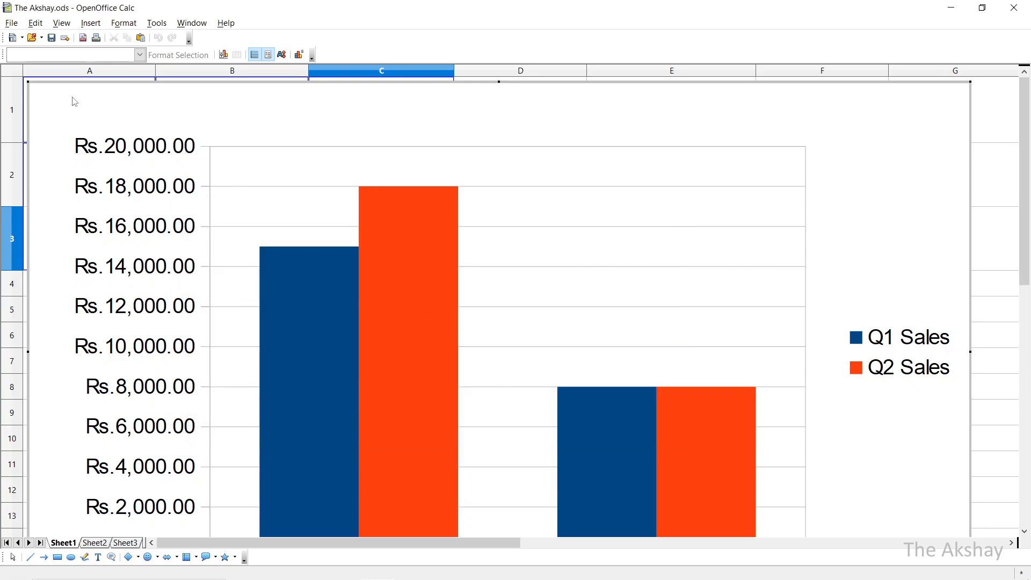
{"action": "mouse_move", "coordinate": [236, 219]}
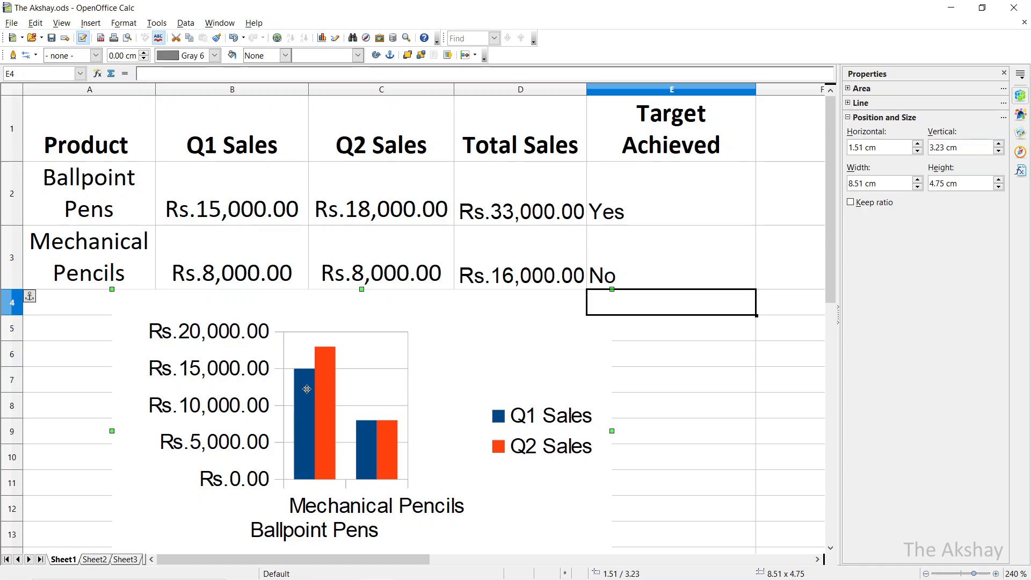
{"action": "mouse_move", "coordinate": [427, 445]}
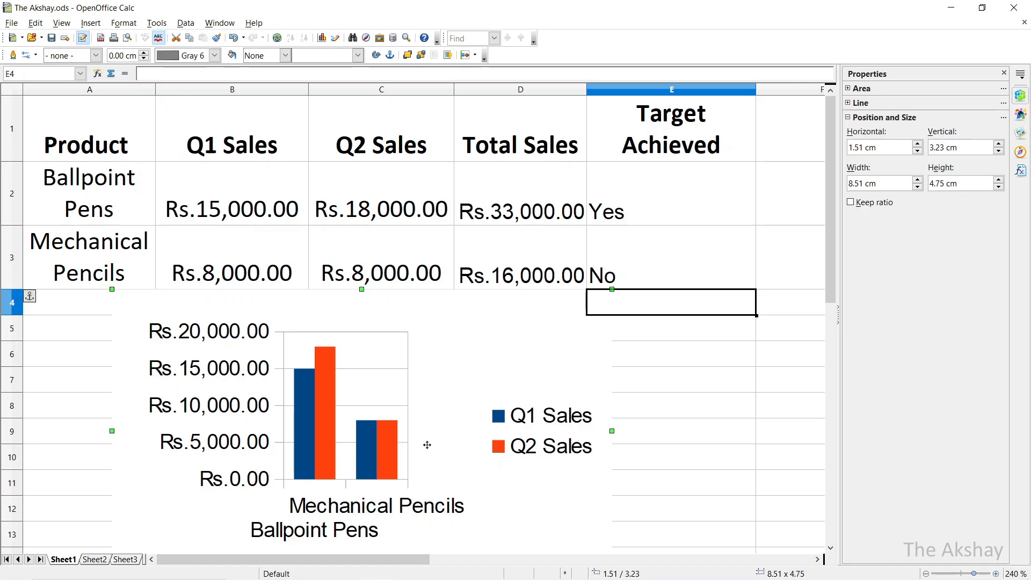
{"action": "mouse_move", "coordinate": [327, 390]}
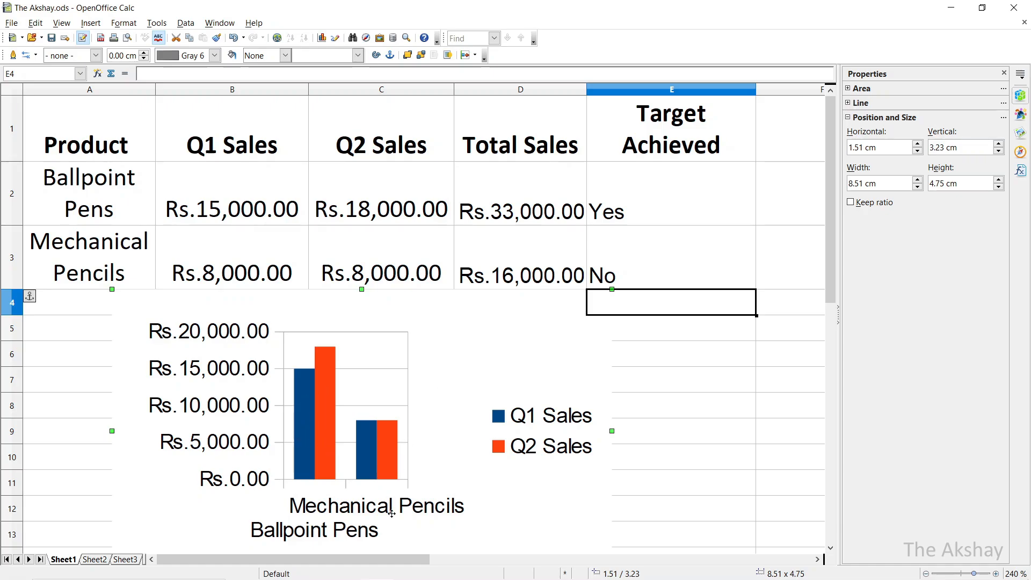
Enlarge the sales chart to about 10.7 by 5.4 cm.
{"action": "scroll", "scroll_direction": "down", "scroll_amount": 3}
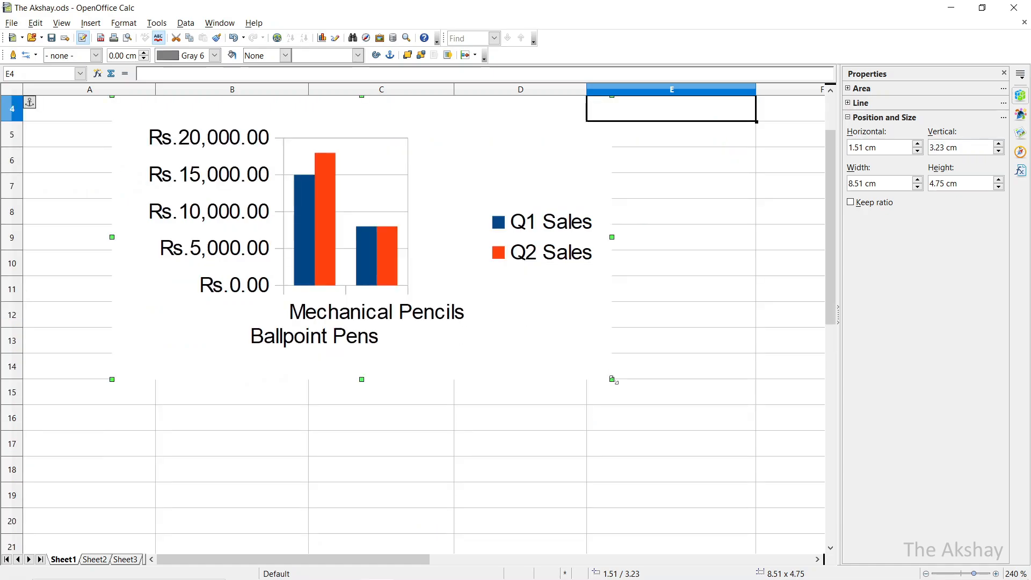
{"action": "left_click_drag", "start_coordinate": [612, 379], "coordinate": [740, 418]}
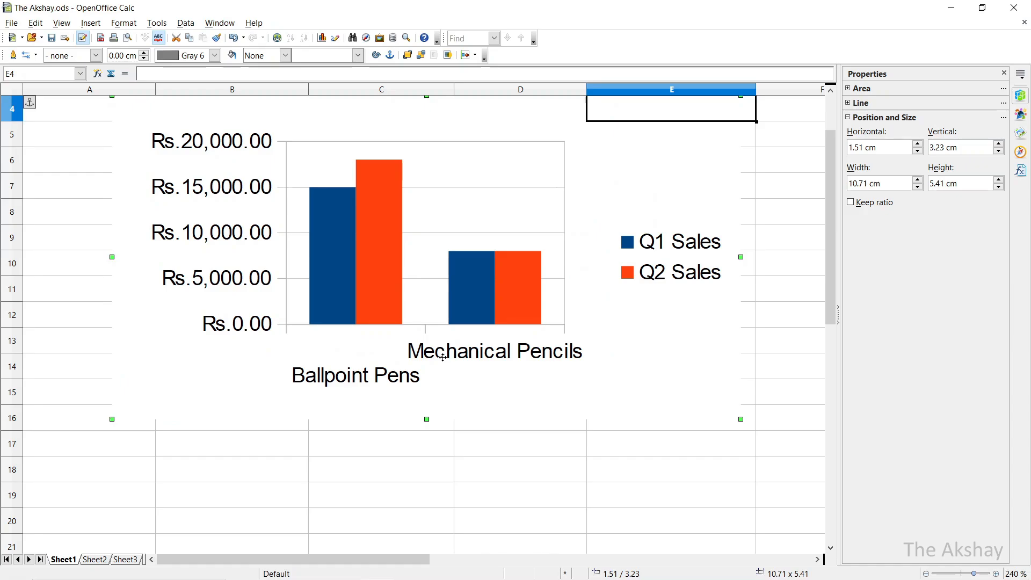
{"action": "mouse_move", "coordinate": [745, 428]}
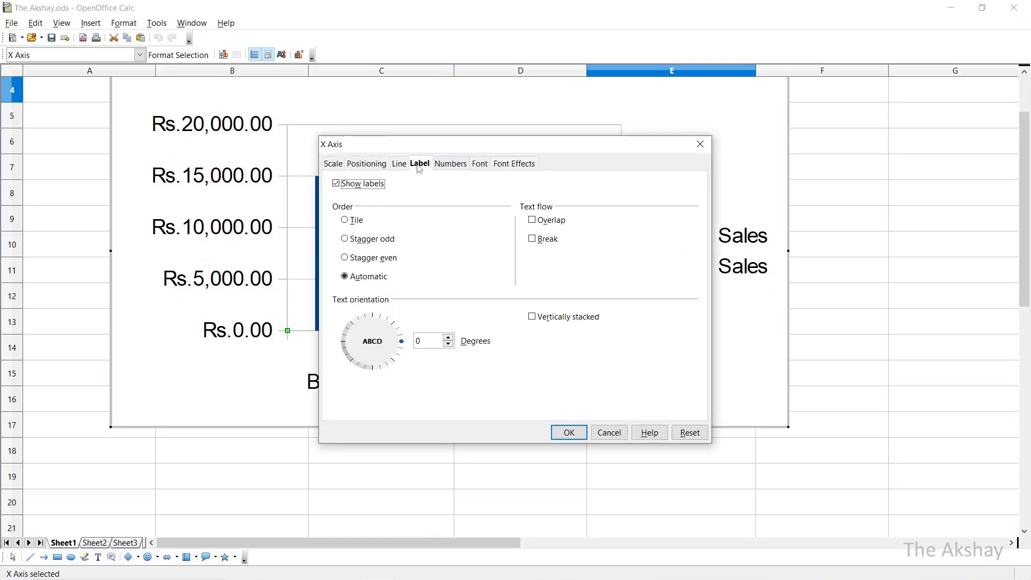
Set the X and Y axis label font size to 10.
{"action": "left_click", "coordinate": [568, 432]}
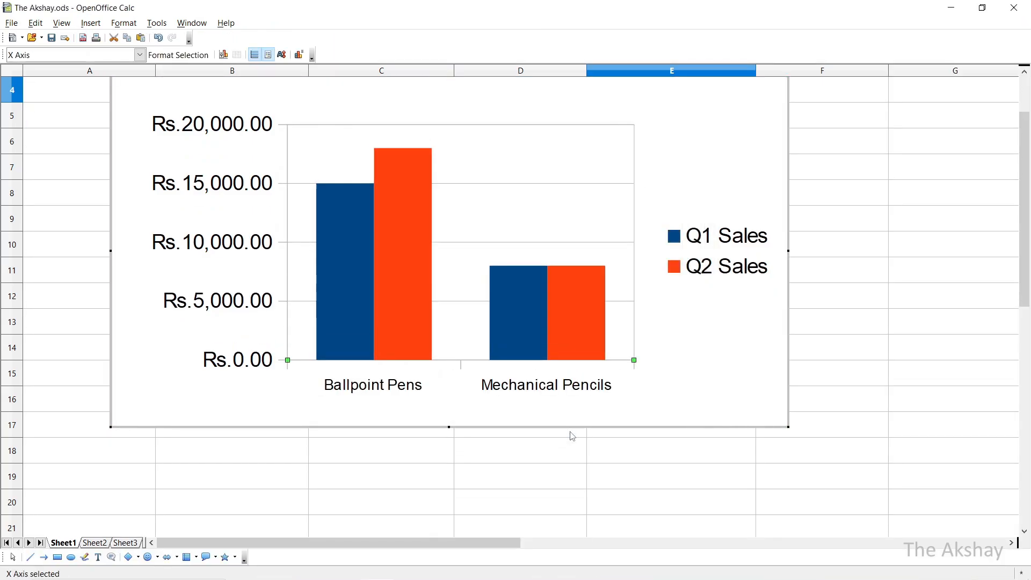
{"action": "mouse_move", "coordinate": [539, 398]}
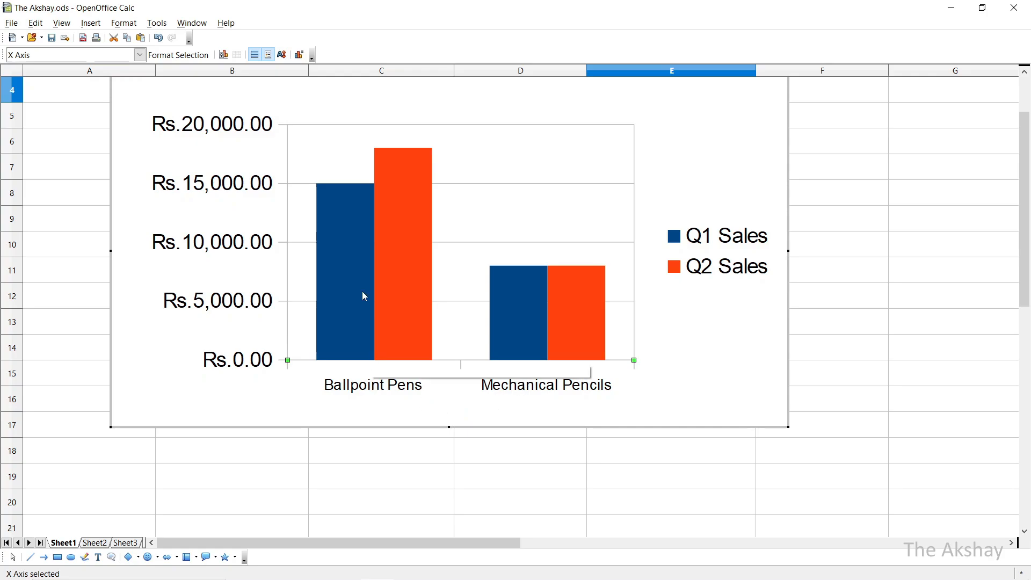
{"action": "mouse_move", "coordinate": [434, 358]}
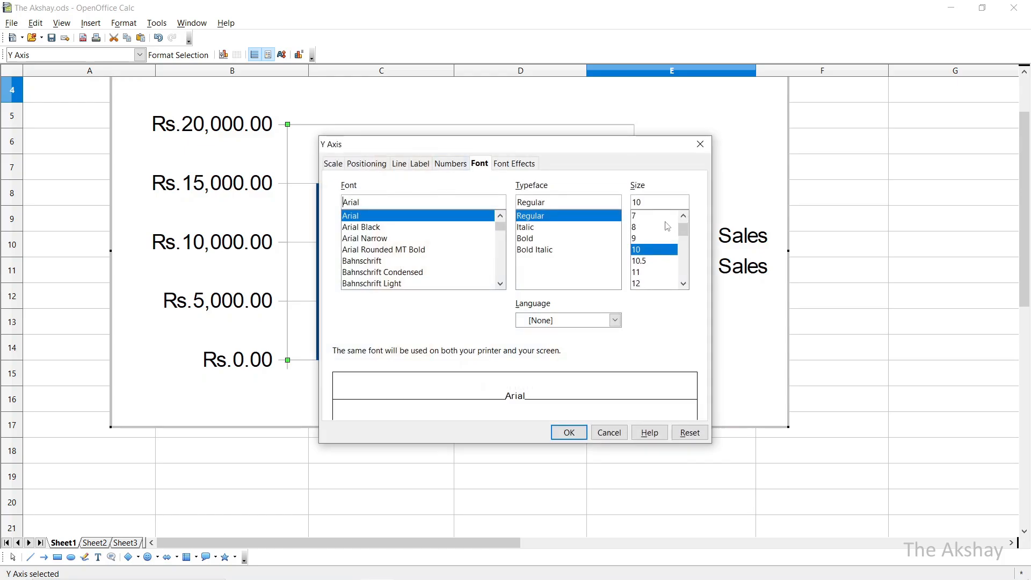
{"action": "left_click", "coordinate": [568, 432]}
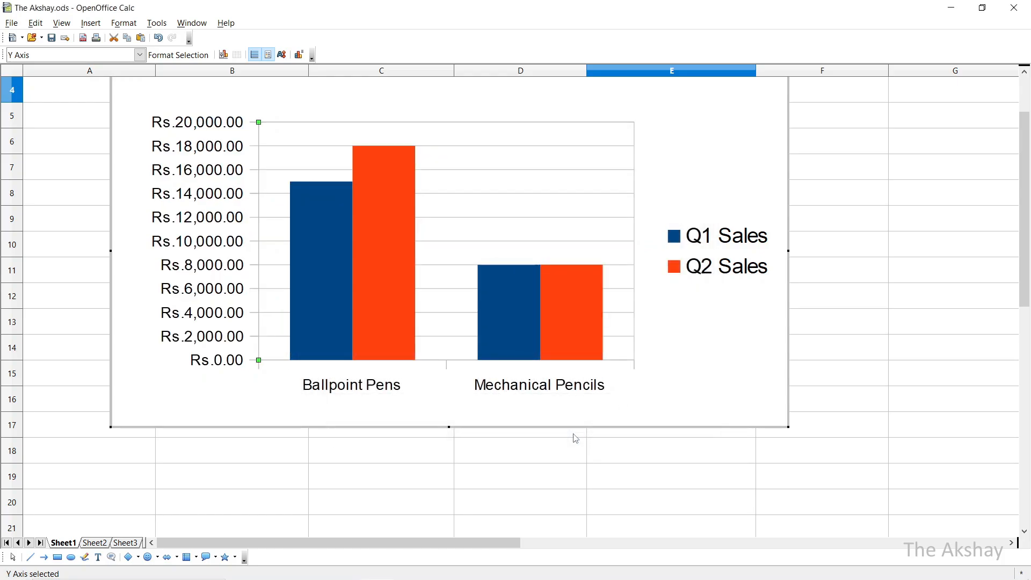
{"action": "mouse_move", "coordinate": [183, 196]}
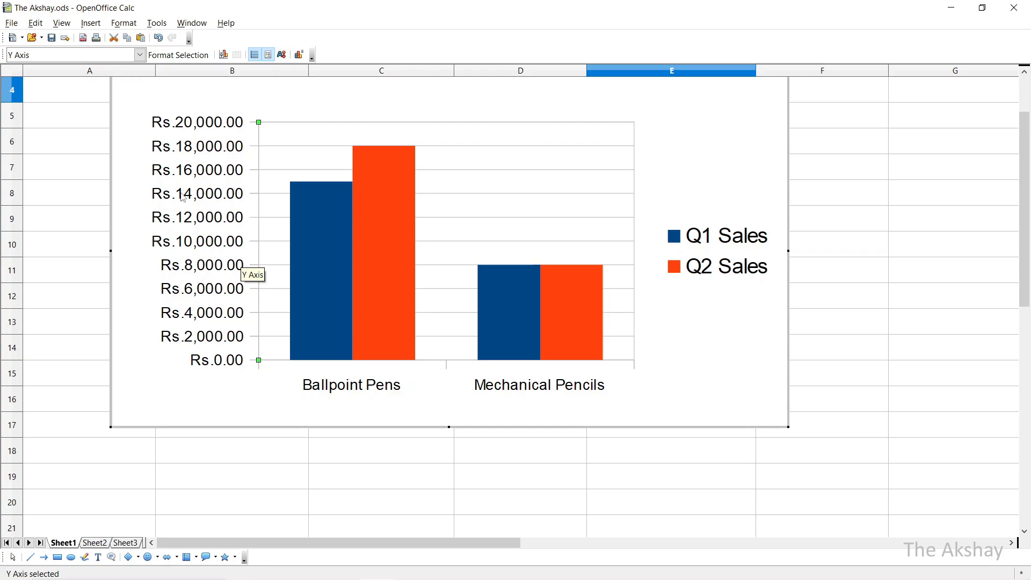
{"action": "mouse_move", "coordinate": [232, 371]}
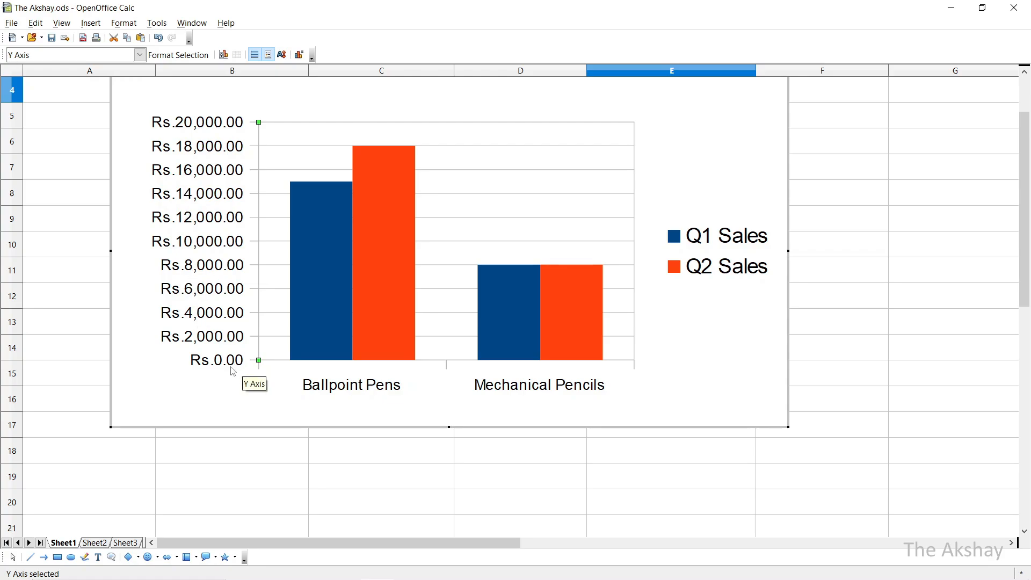
{"action": "mouse_move", "coordinate": [227, 128]}
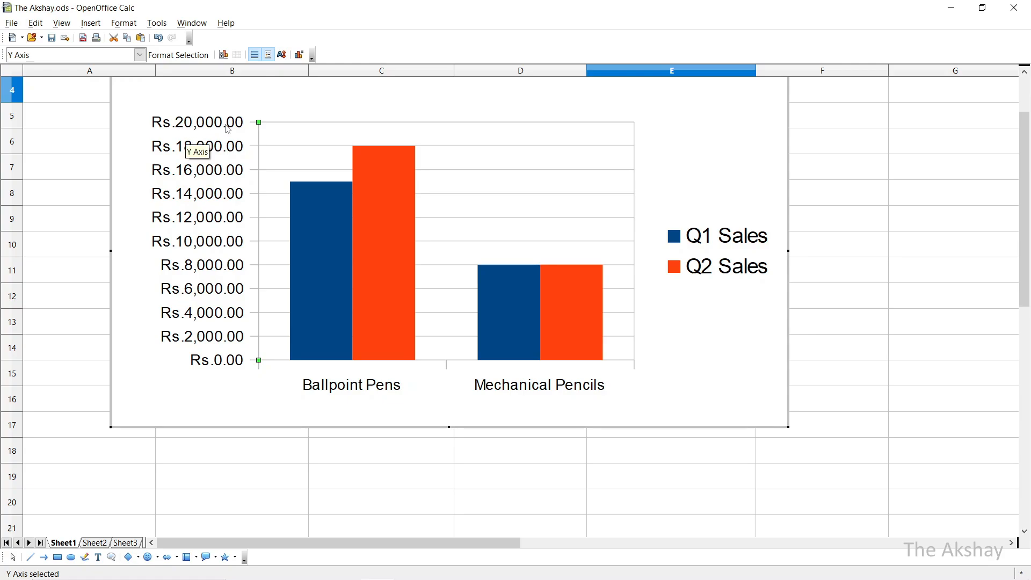
{"action": "mouse_move", "coordinate": [339, 193]}
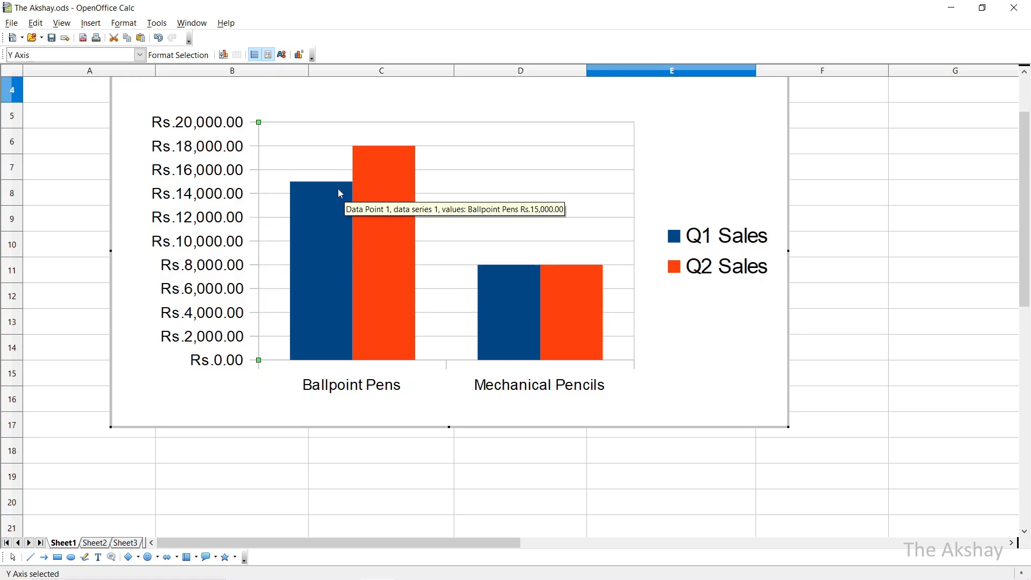
{"action": "mouse_move", "coordinate": [318, 187]}
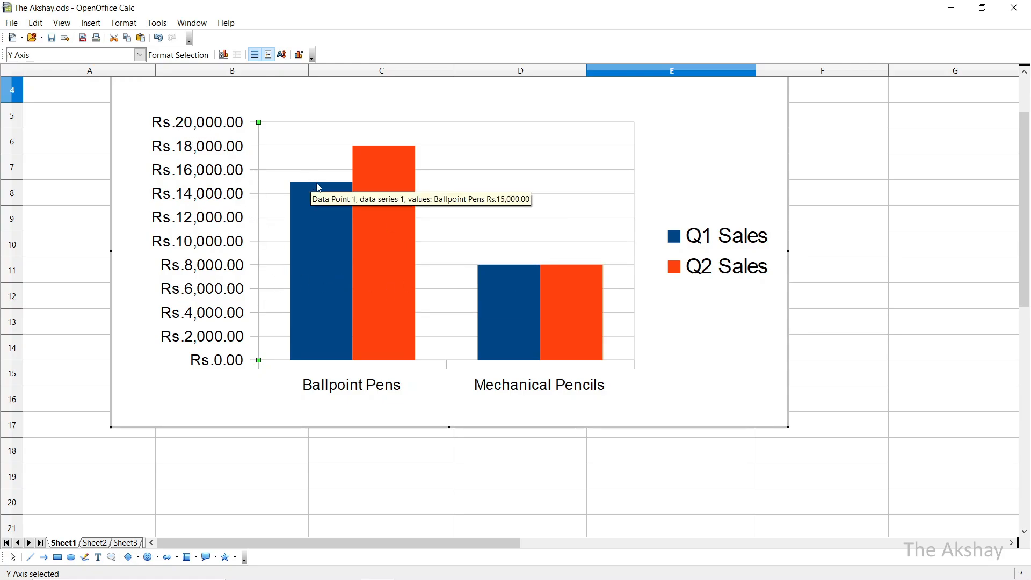
{"action": "mouse_move", "coordinate": [345, 392]}
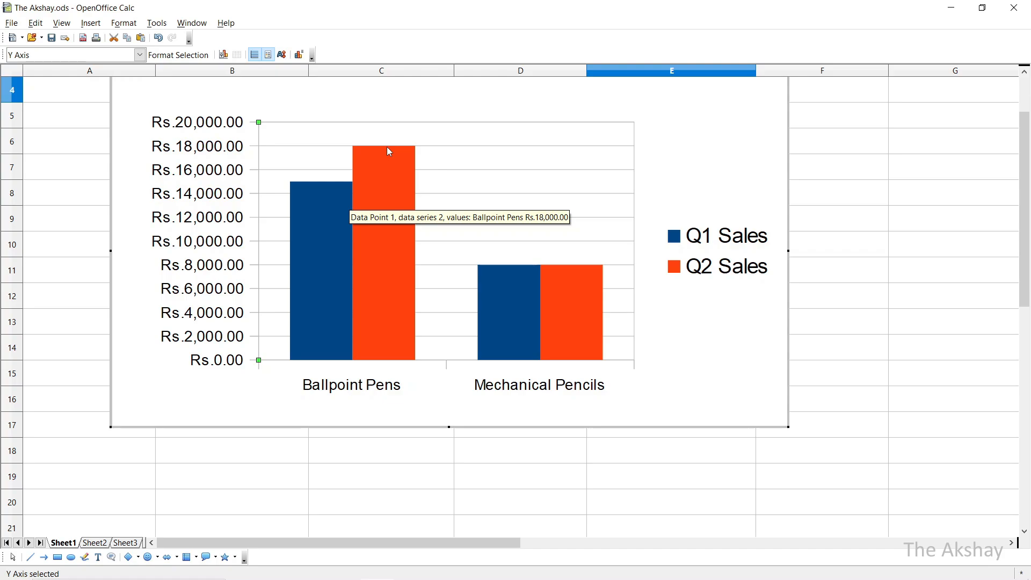
{"action": "mouse_move", "coordinate": [545, 314]}
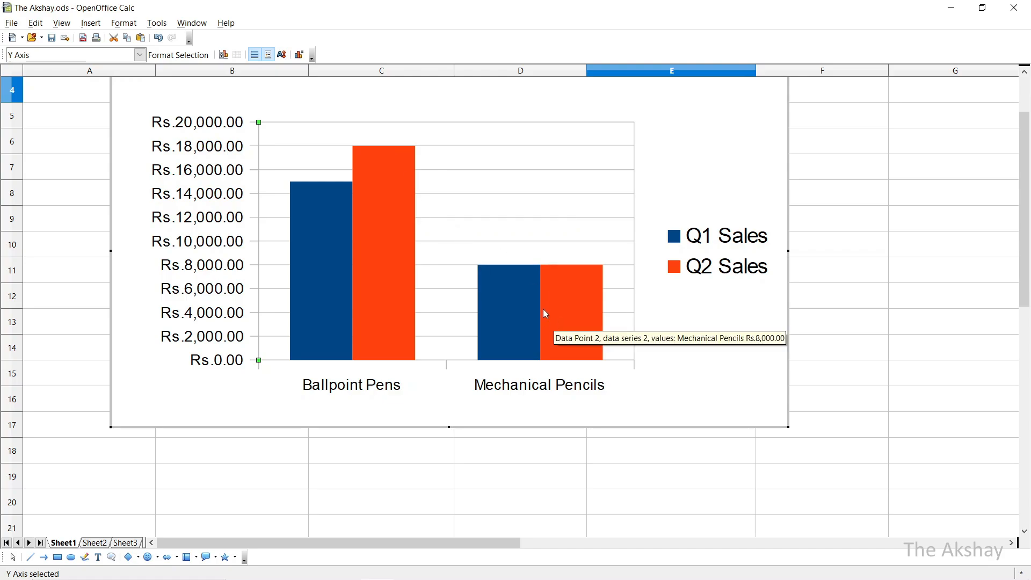
{"action": "mouse_move", "coordinate": [545, 311]}
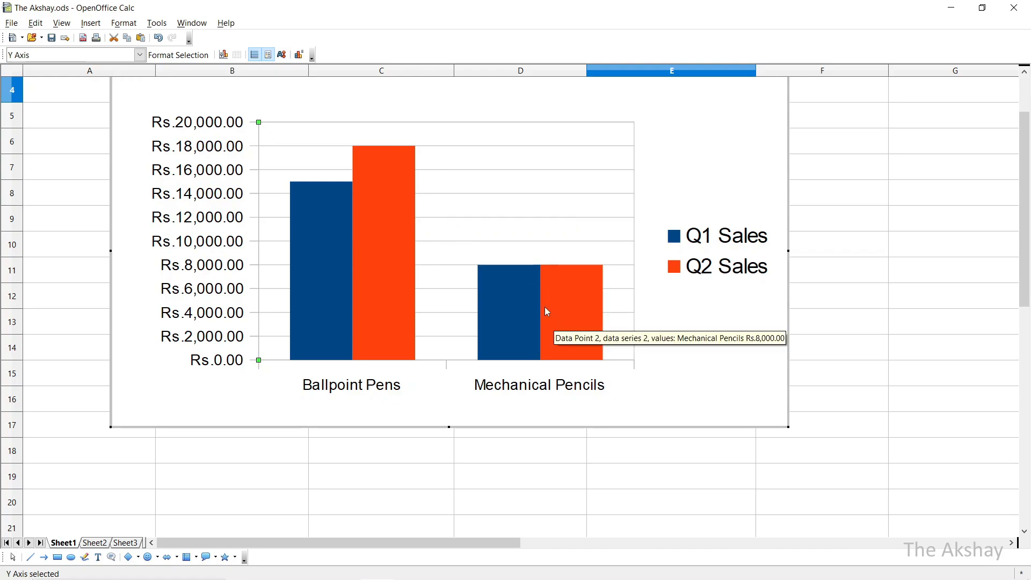
{"action": "mouse_move", "coordinate": [61, 169]}
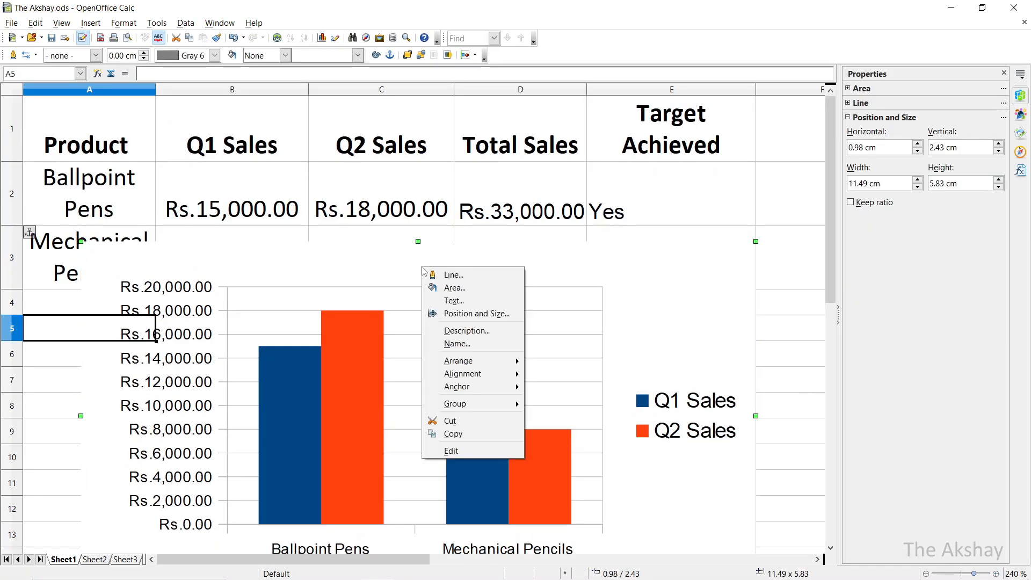
Add the title 'Sales' to the chart.
{"action": "left_click", "coordinate": [454, 288]}
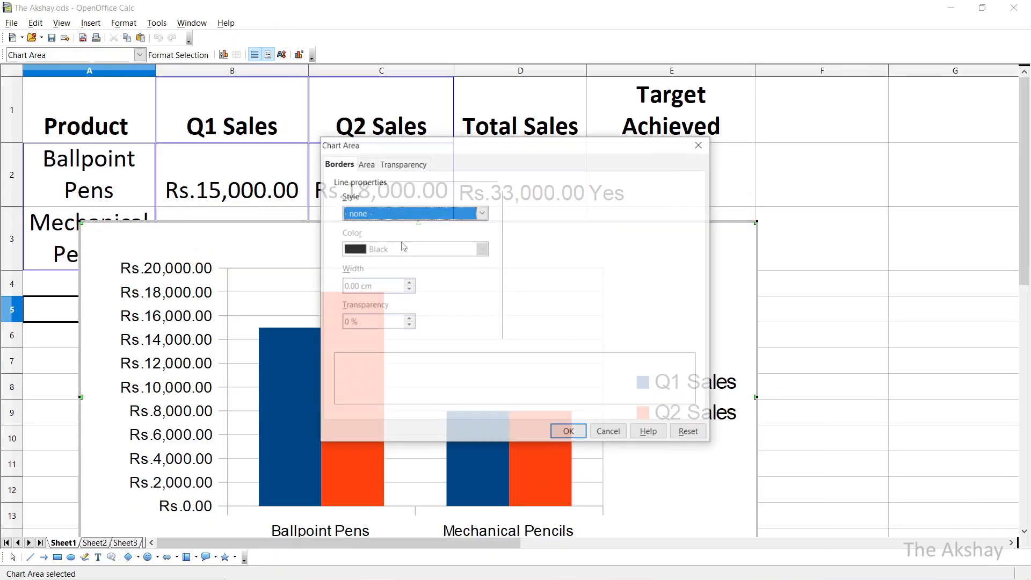
{"action": "left_click", "coordinate": [567, 431]}
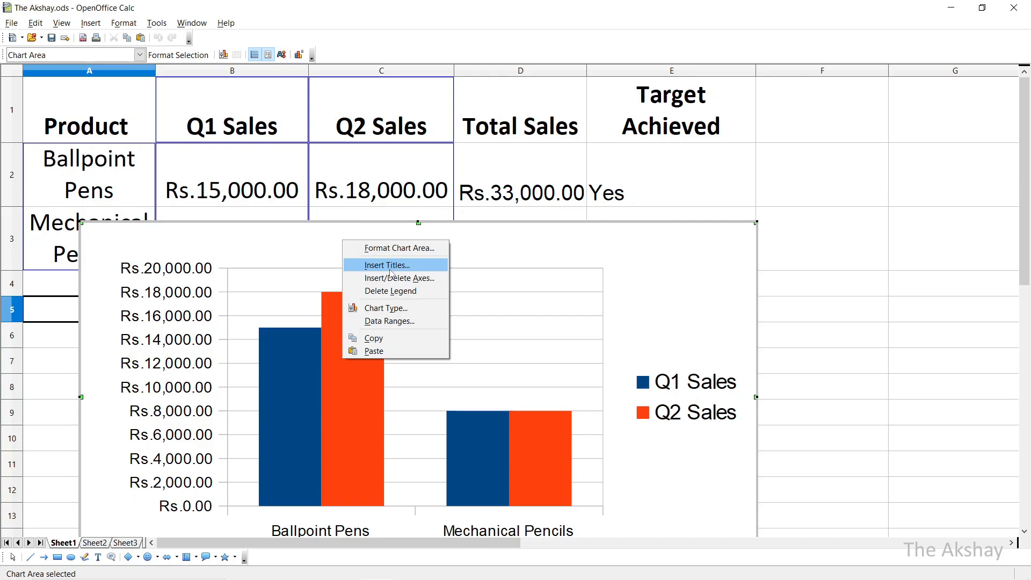
{"action": "left_click", "coordinate": [387, 265]}
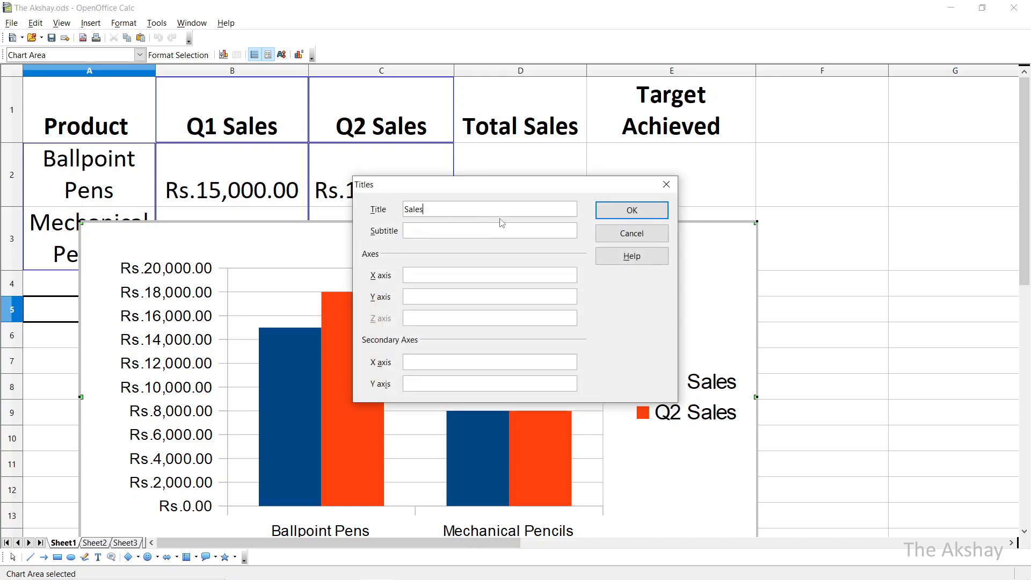
{"action": "left_click", "coordinate": [630, 210]}
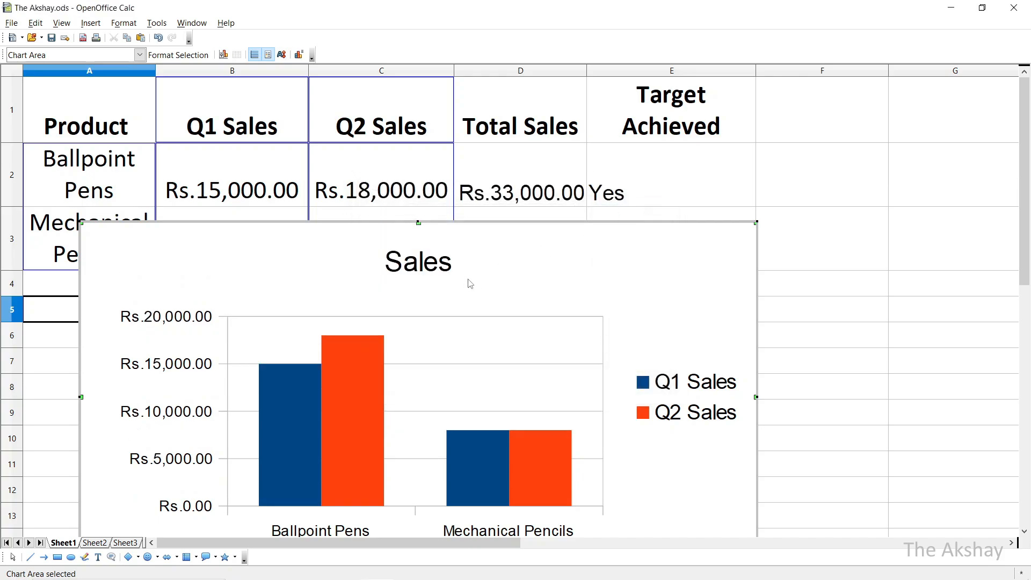
{"action": "scroll", "scroll_direction": "down", "scroll_amount": 3}
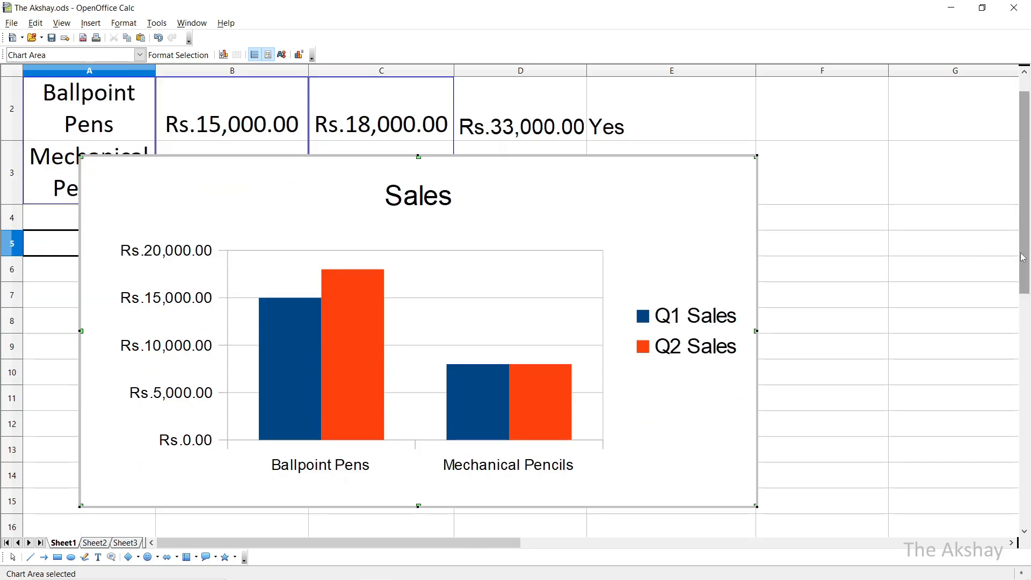
{"action": "mouse_move", "coordinate": [495, 208]}
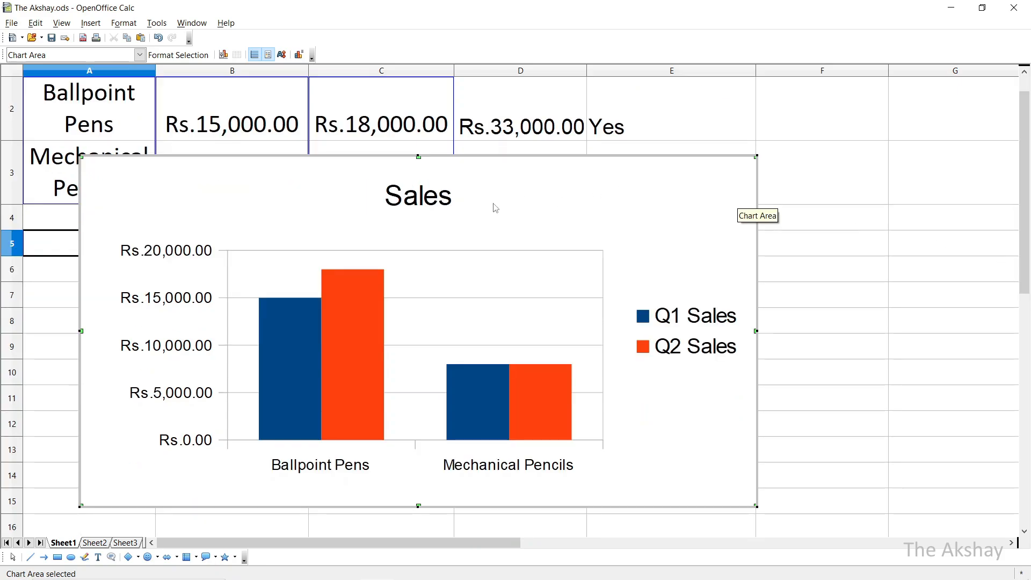